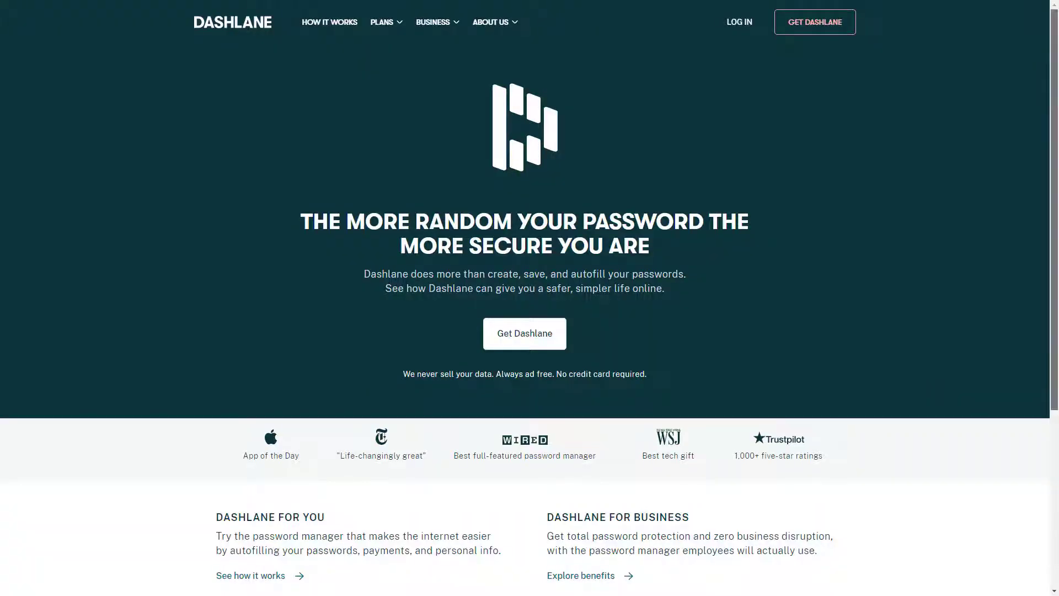
- Scroll through the Dashlane home and How It Works pages to see the product overview
{"action": "scroll", "scroll_direction": "down", "scroll_amount": 3}
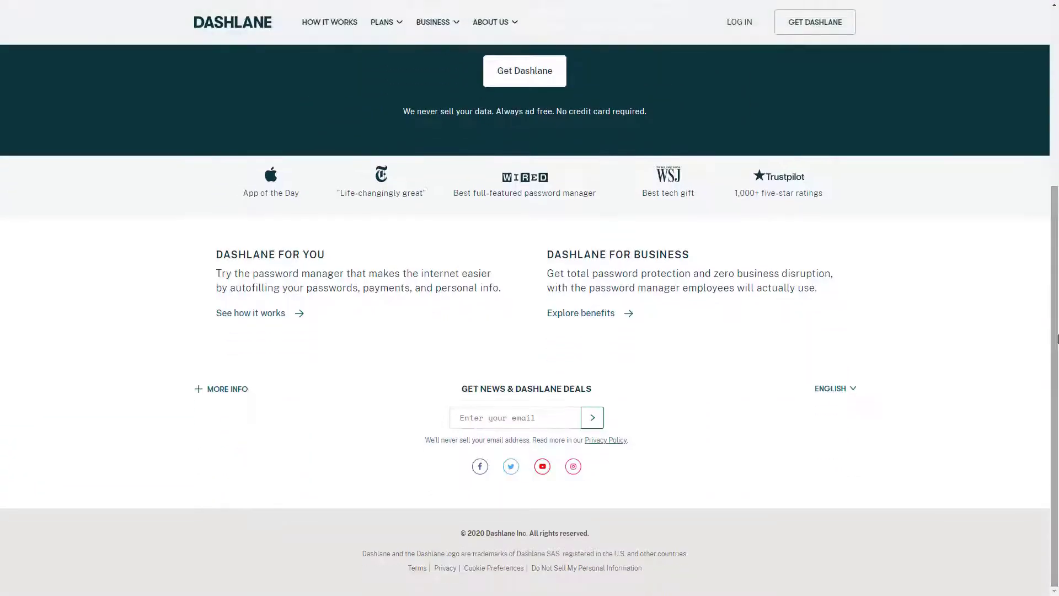
{"action": "scroll", "scroll_direction": "up", "scroll_amount": 3}
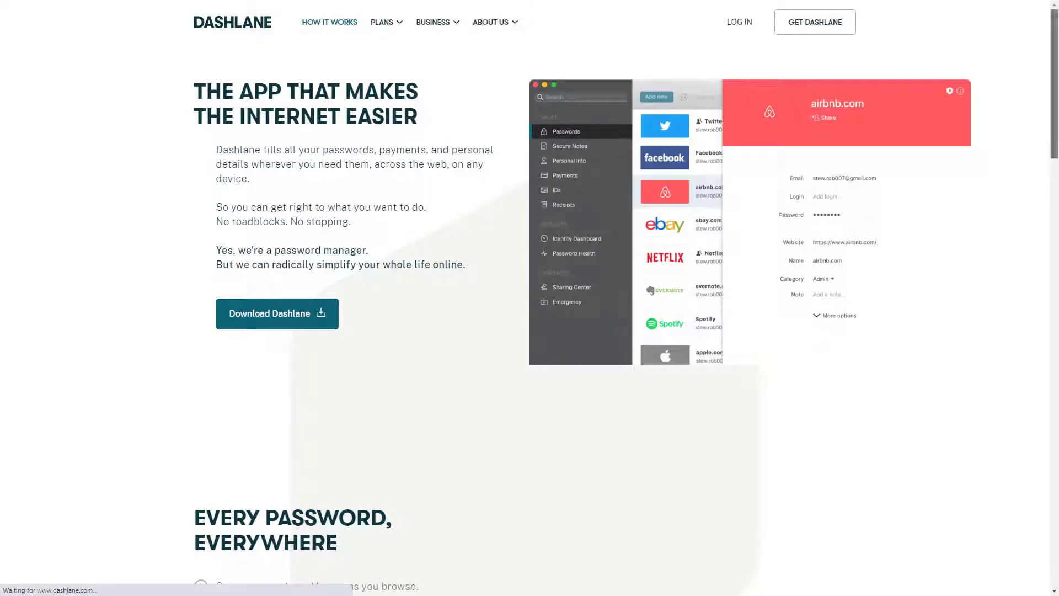
{"action": "scroll", "scroll_direction": "down", "scroll_amount": 3}
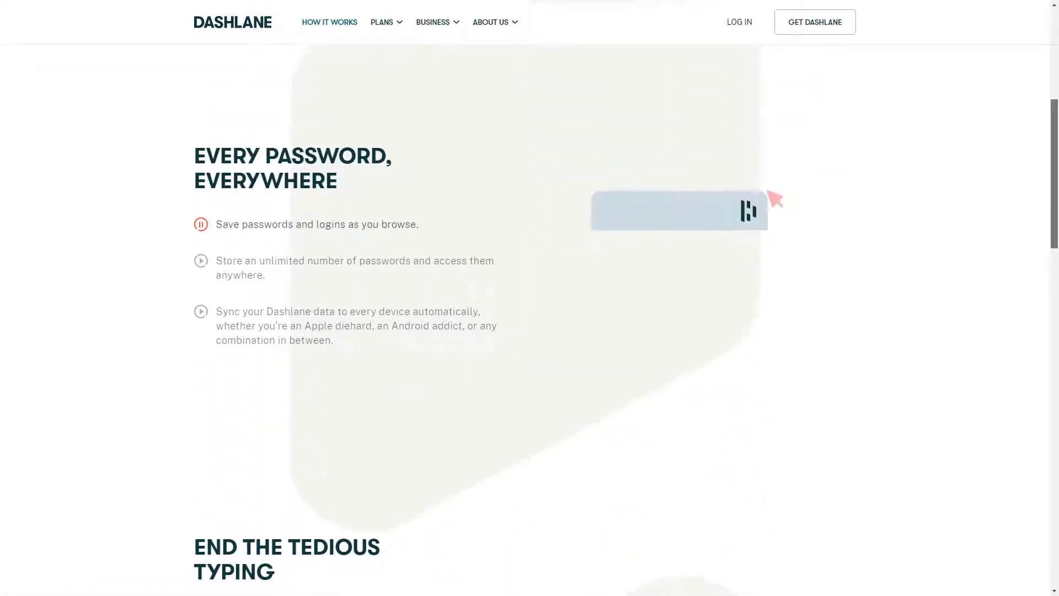
{"action": "scroll", "scroll_direction": "down", "scroll_amount": 3}
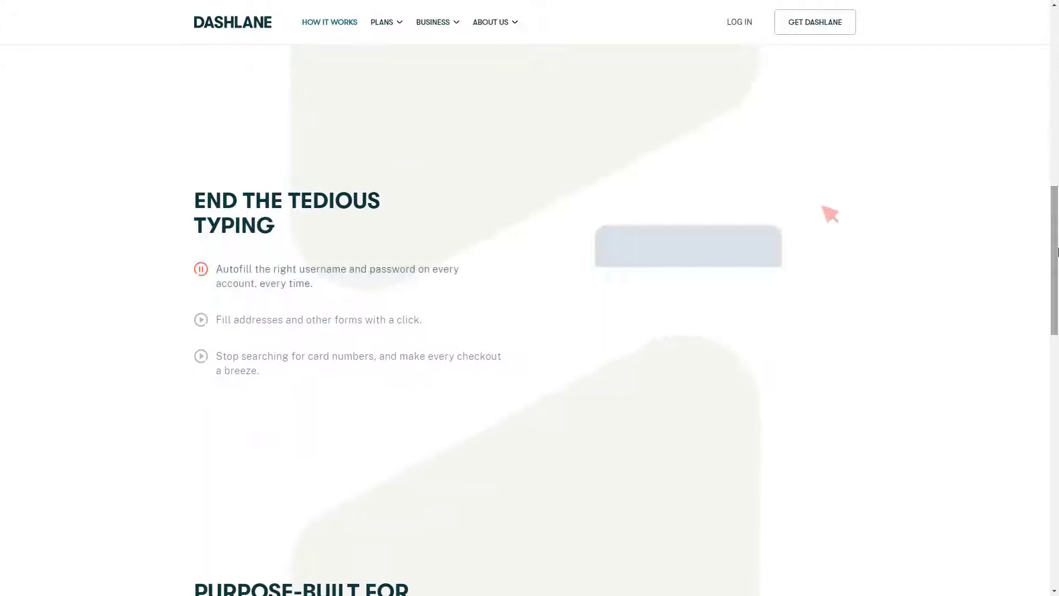
{"action": "scroll", "scroll_direction": "down", "scroll_amount": 3}
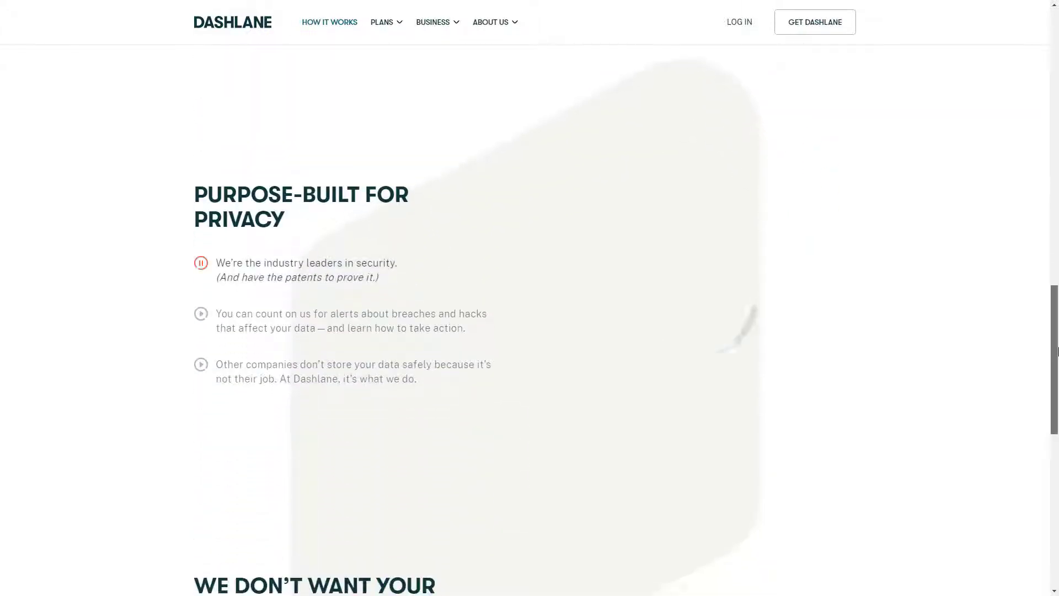
{"action": "scroll", "scroll_direction": "down", "scroll_amount": 3}
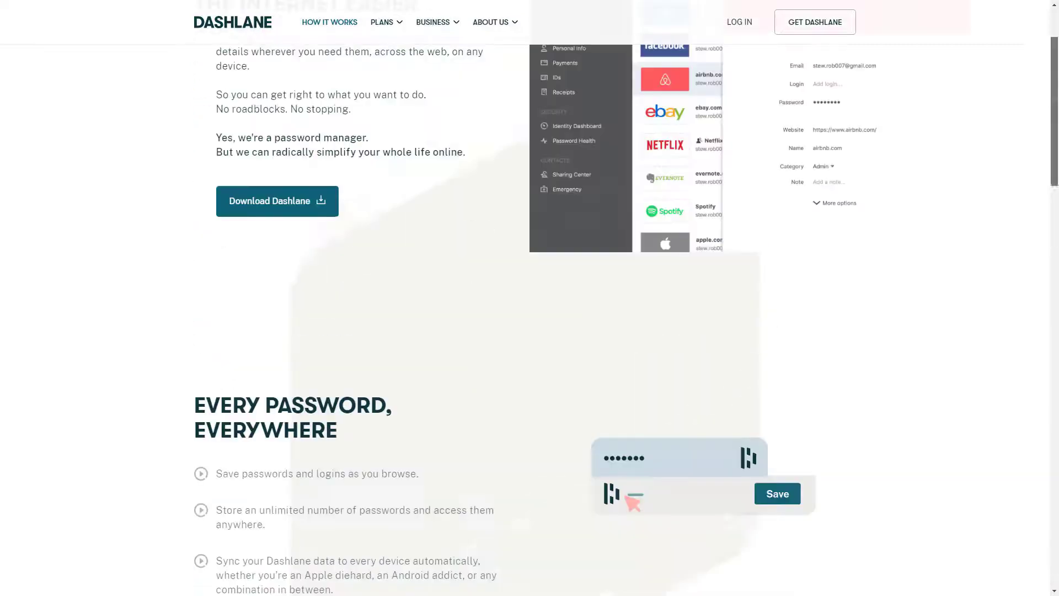
- View the Individual plans, switch to Family, then show Business pricing with Team and Business tiers
{"action": "left_click", "coordinate": [383, 22]}
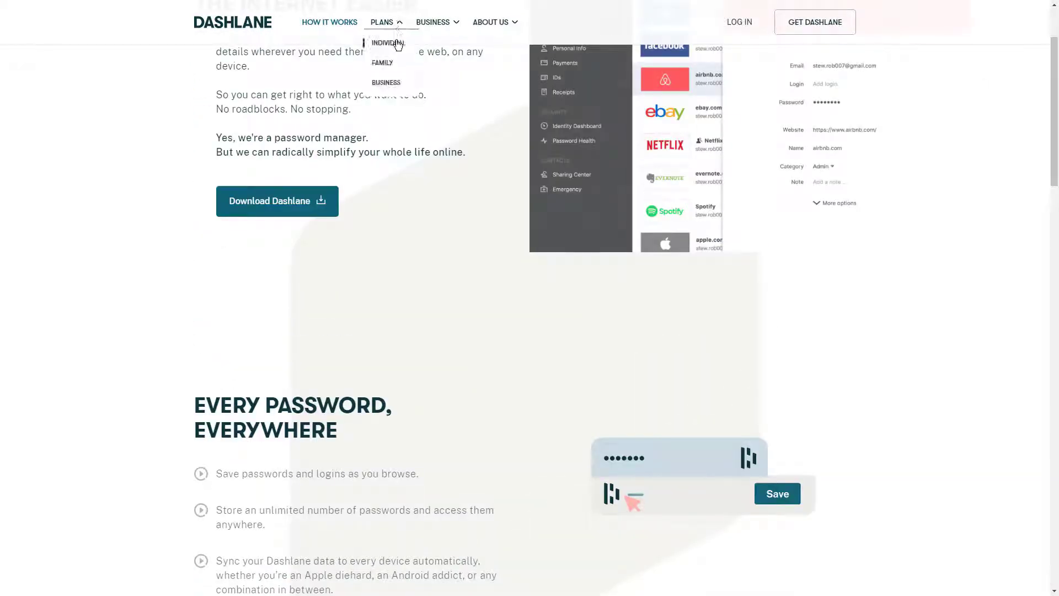
{"action": "left_click", "coordinate": [387, 43]}
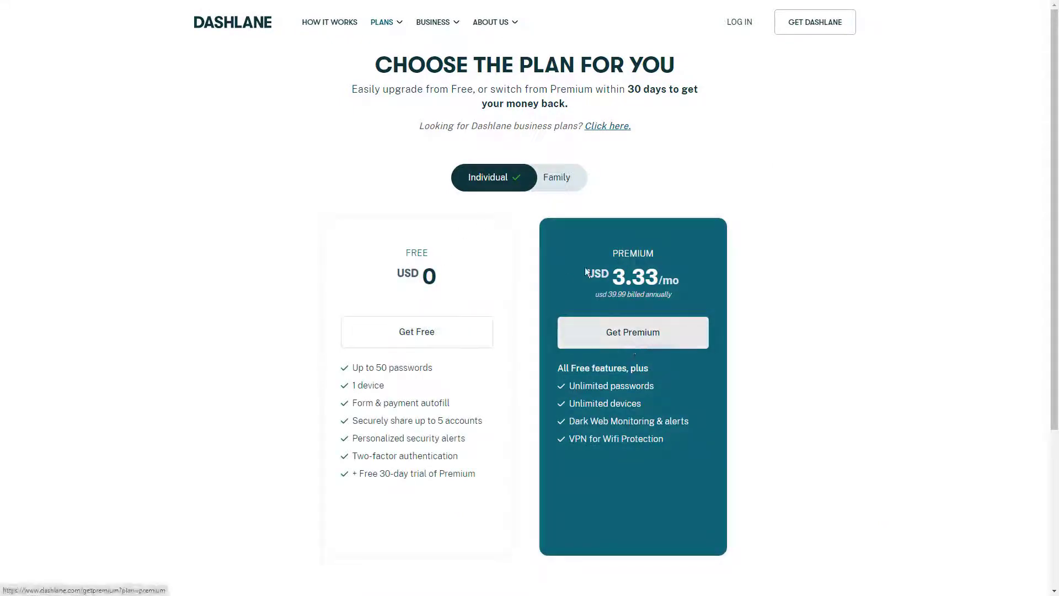
{"action": "left_click", "coordinate": [556, 177]}
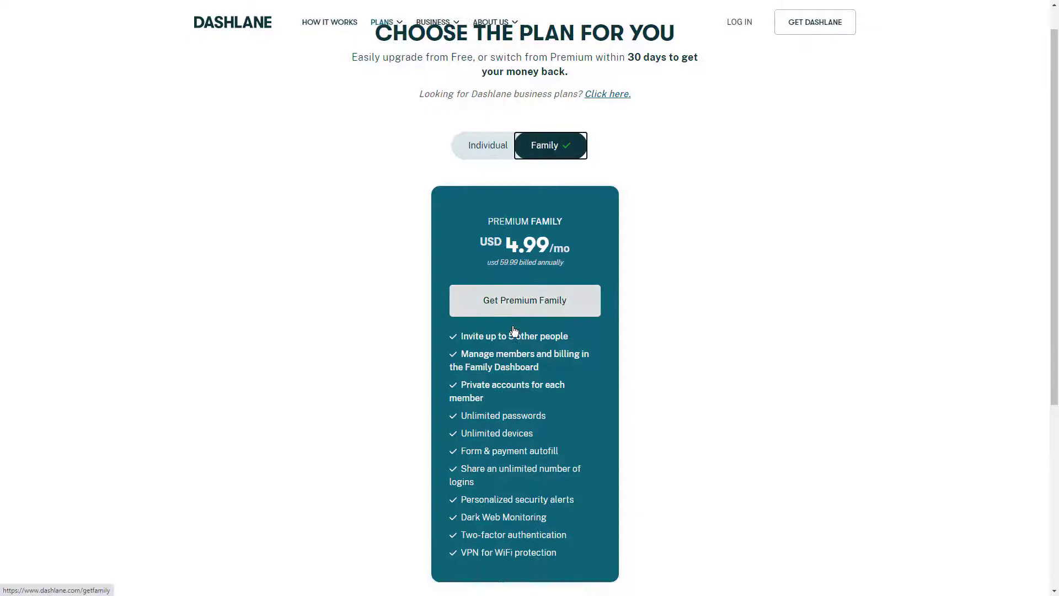
{"action": "left_click", "coordinate": [433, 22]}
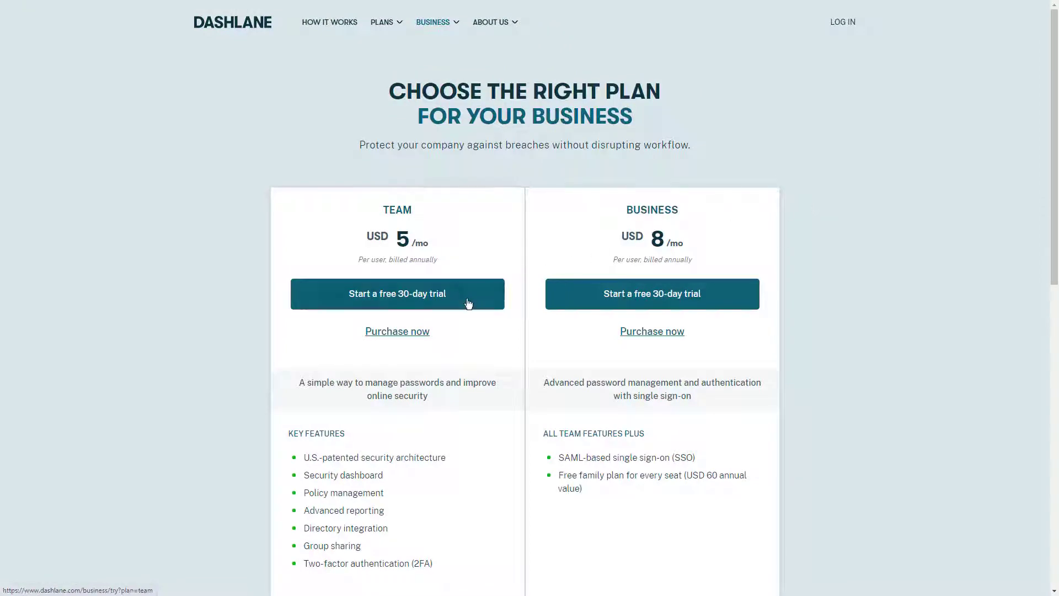
{"action": "left_click", "coordinate": [397, 293]}
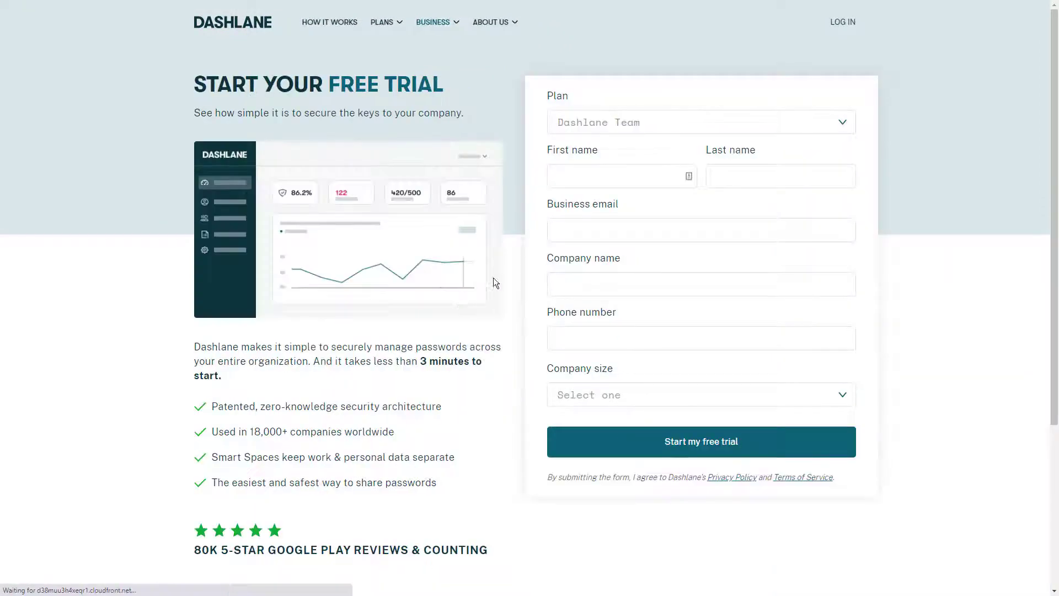
{"action": "left_click", "coordinate": [700, 123]}
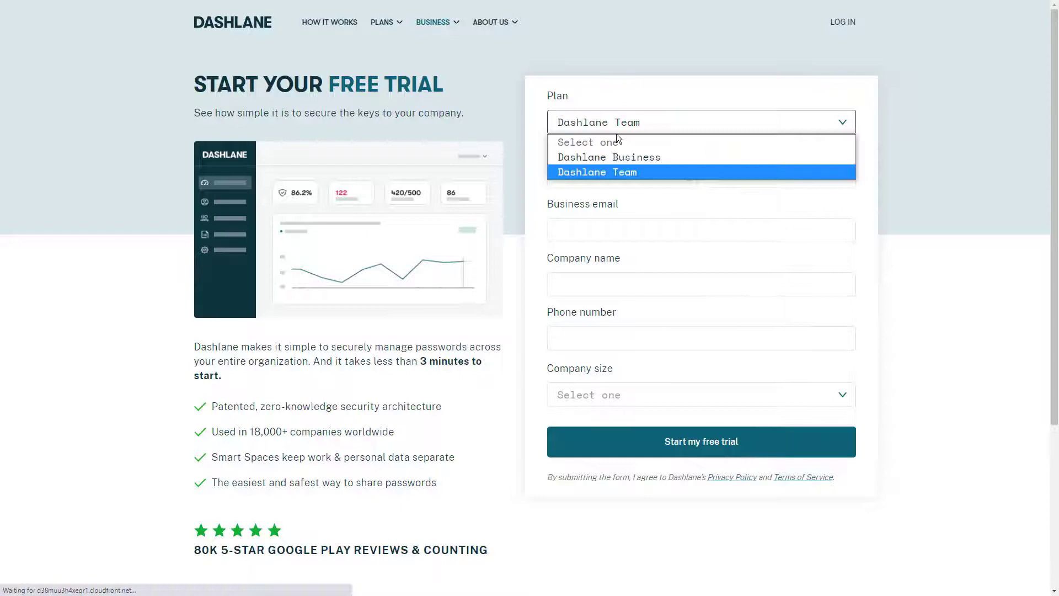
{"action": "type", "text": "9to5"}
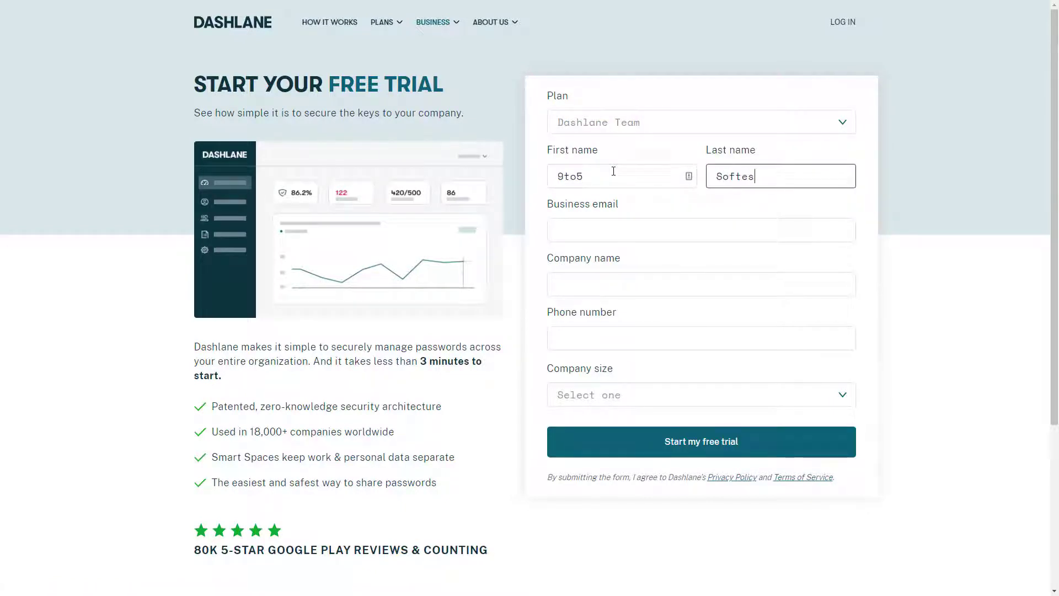
{"action": "type", "text": "businse"}
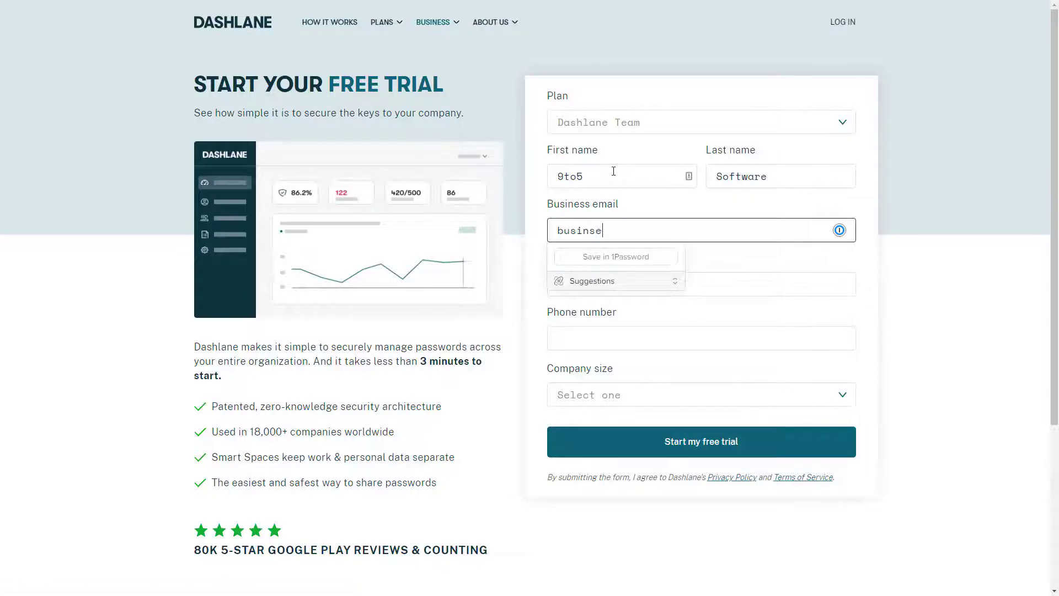
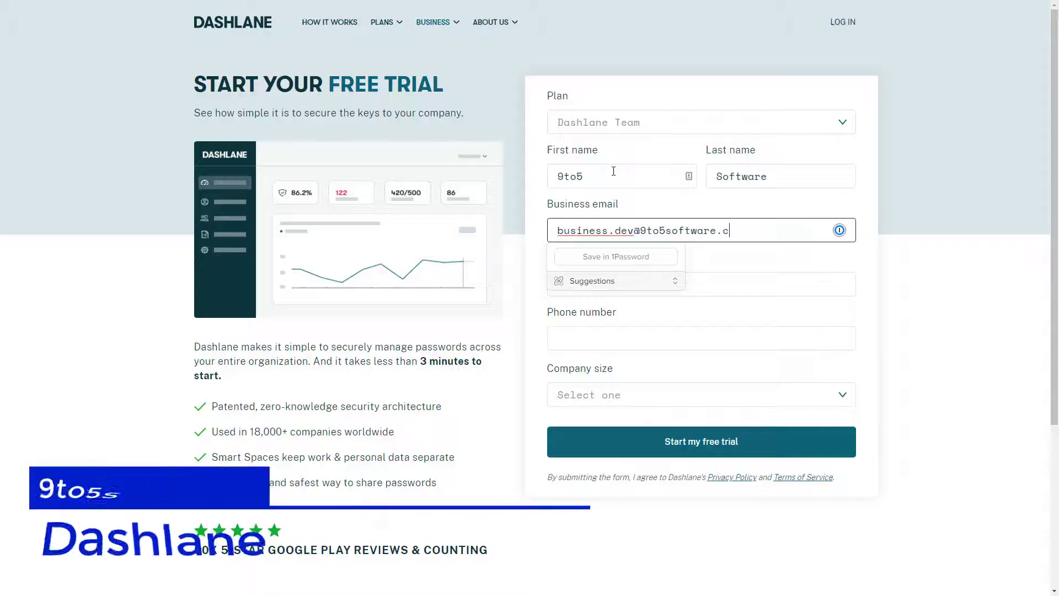
{"action": "type", "text": "Dashlane"}
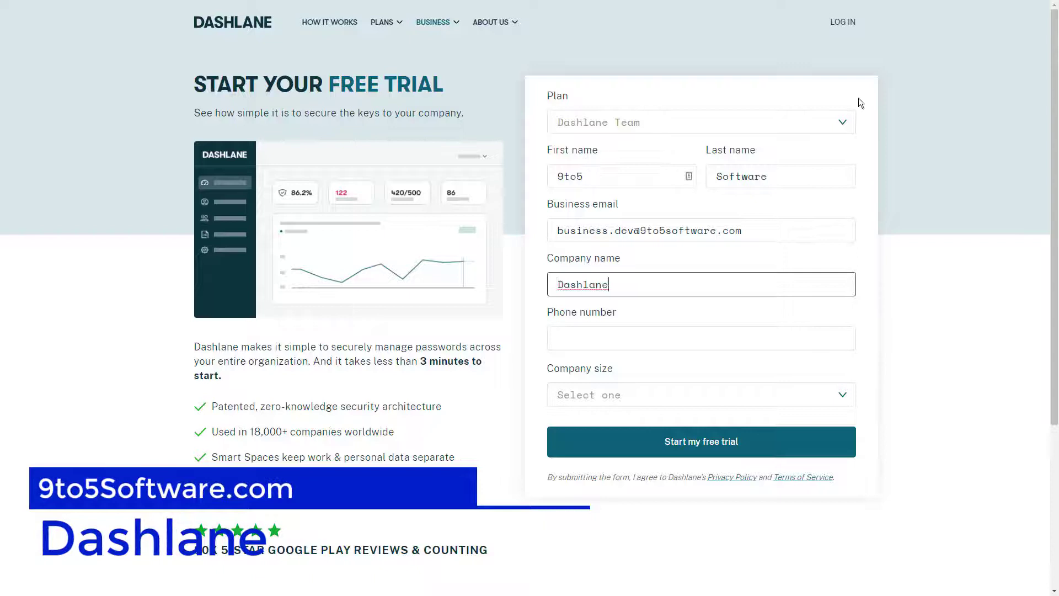
{"action": "type", "text": "9to5Sof"}
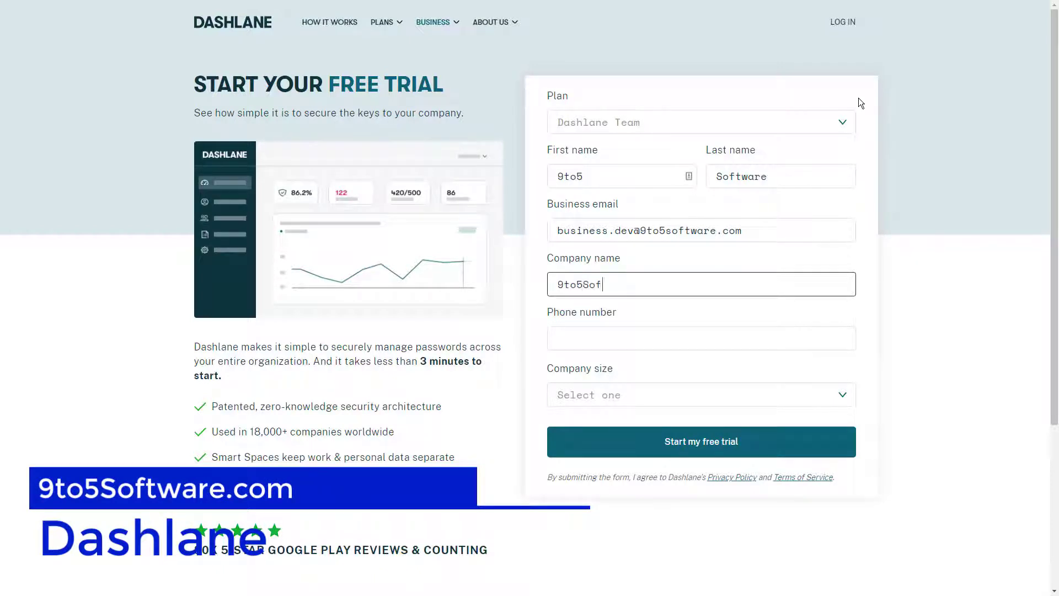
{"action": "type", "text": "999999"}
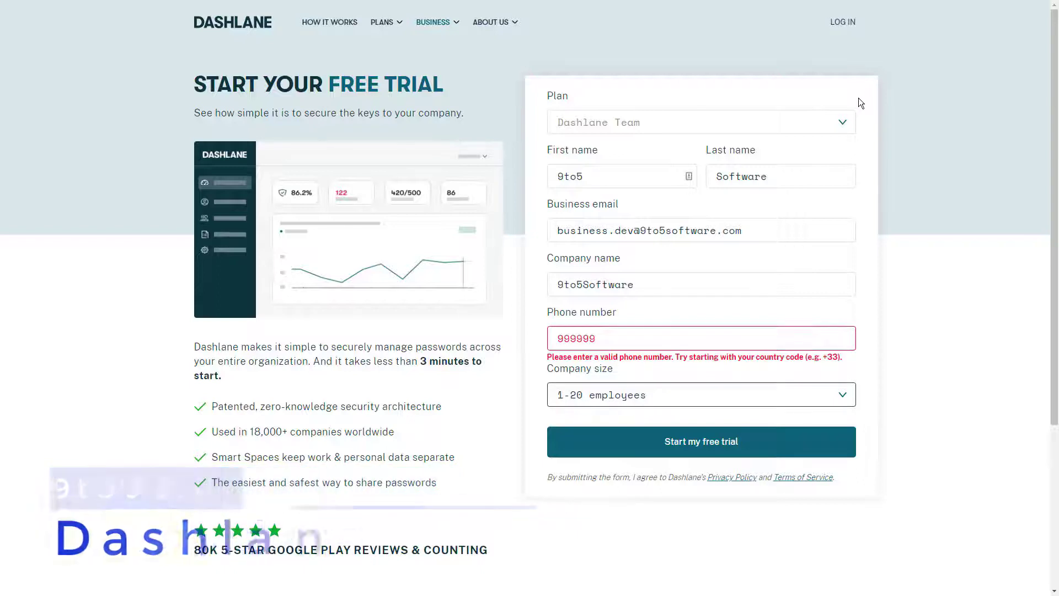
- Set company size to 21-50 employees, correct the phone with +33 code, and submit the trial request
{"action": "left_click", "coordinate": [701, 395]}
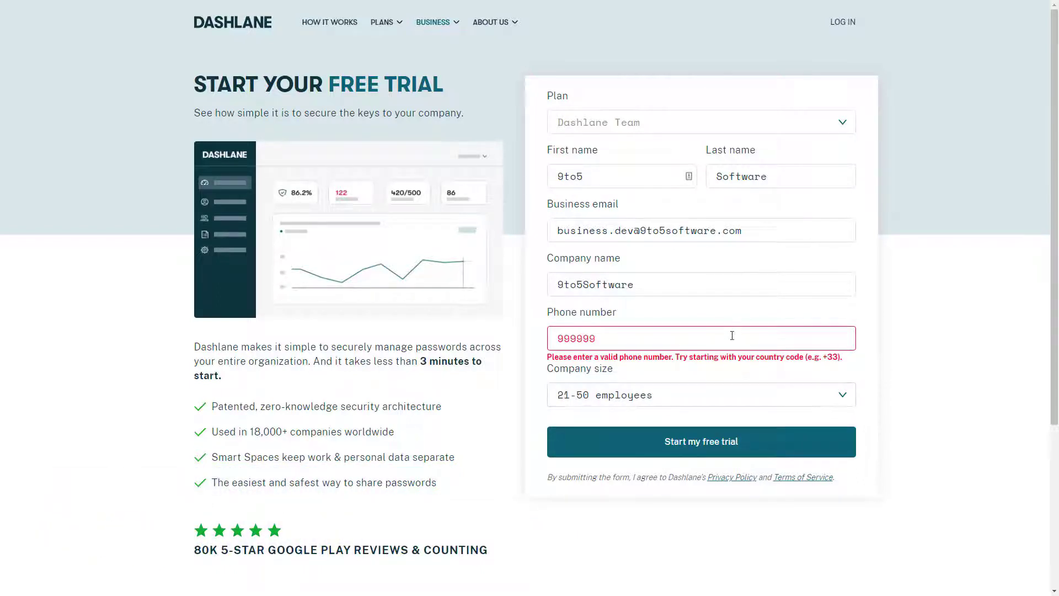
{"action": "left_click", "coordinate": [700, 338]}
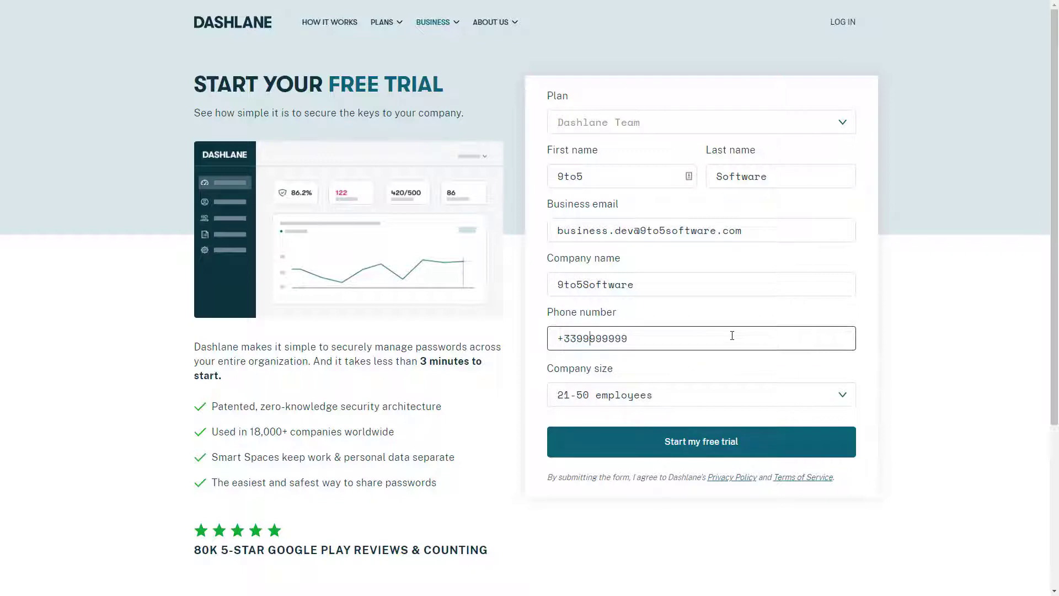
{"action": "left_click", "coordinate": [700, 441]}
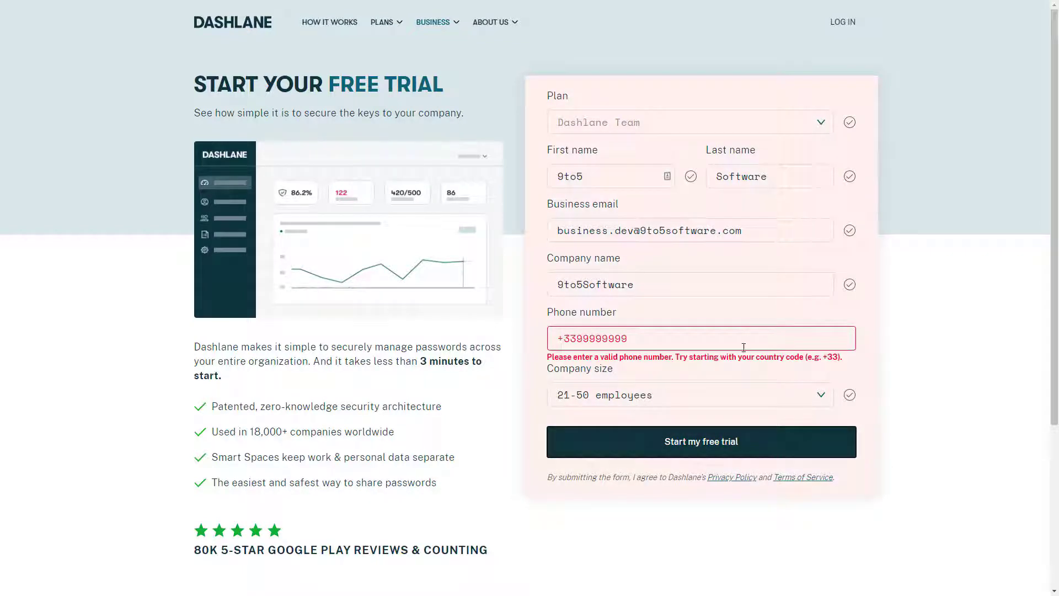
{"action": "left_click", "coordinate": [702, 441]}
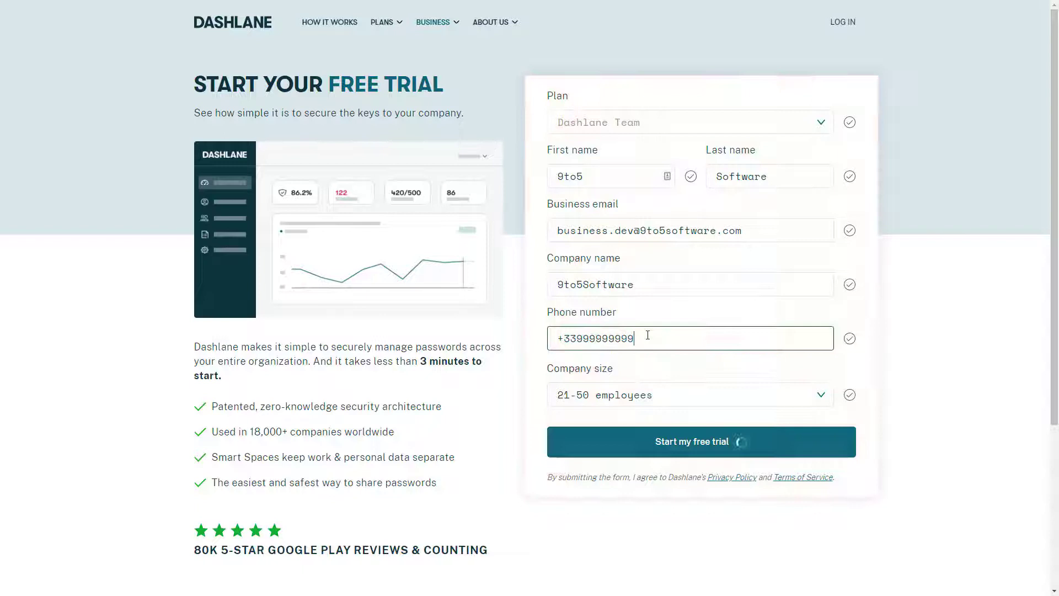
{"action": "left_click", "coordinate": [700, 442]}
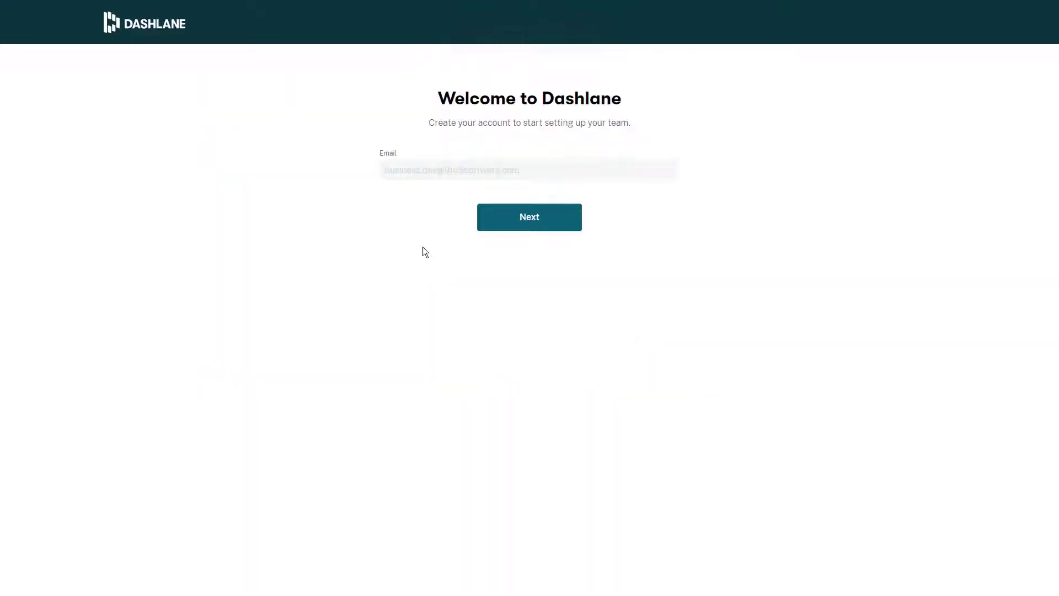
- Log in to the Admin Console with the emailed security code and master password, then dismiss Invite your team
{"action": "left_click", "coordinate": [528, 217]}
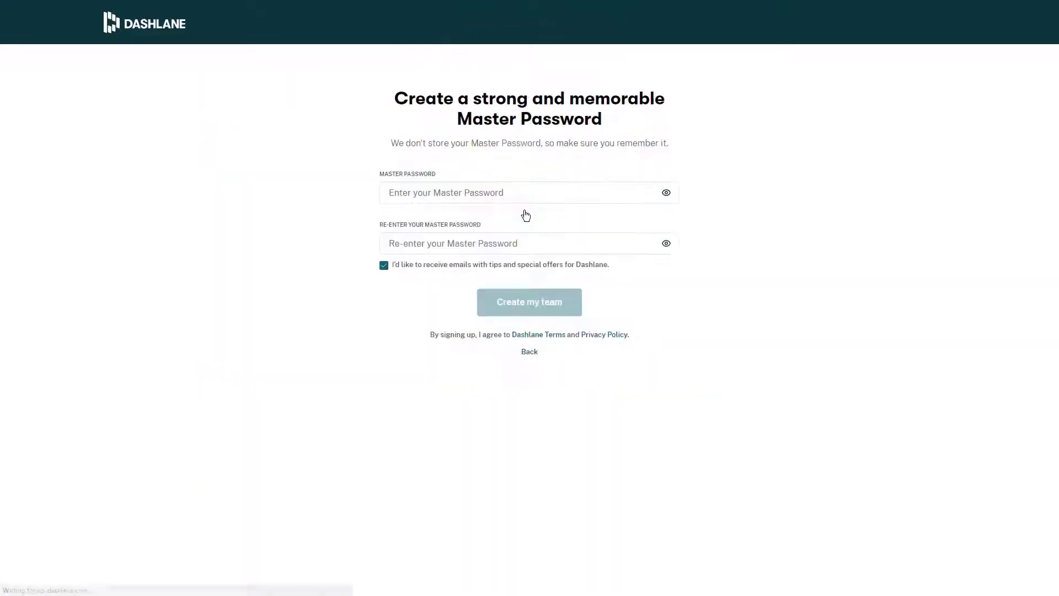
{"action": "left_click", "coordinate": [506, 192]}
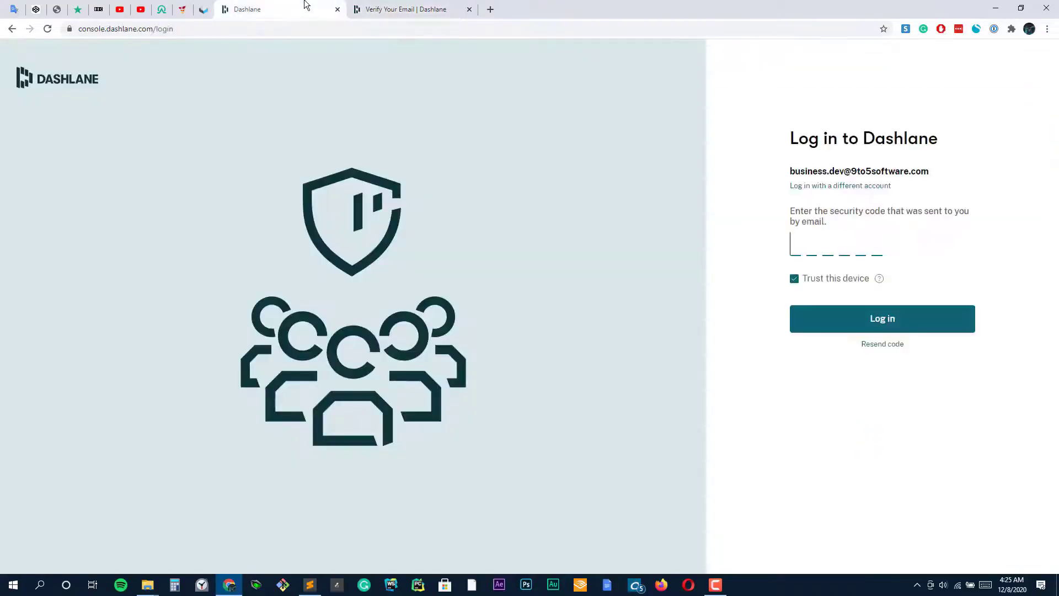
{"action": "left_click", "coordinate": [405, 9]}
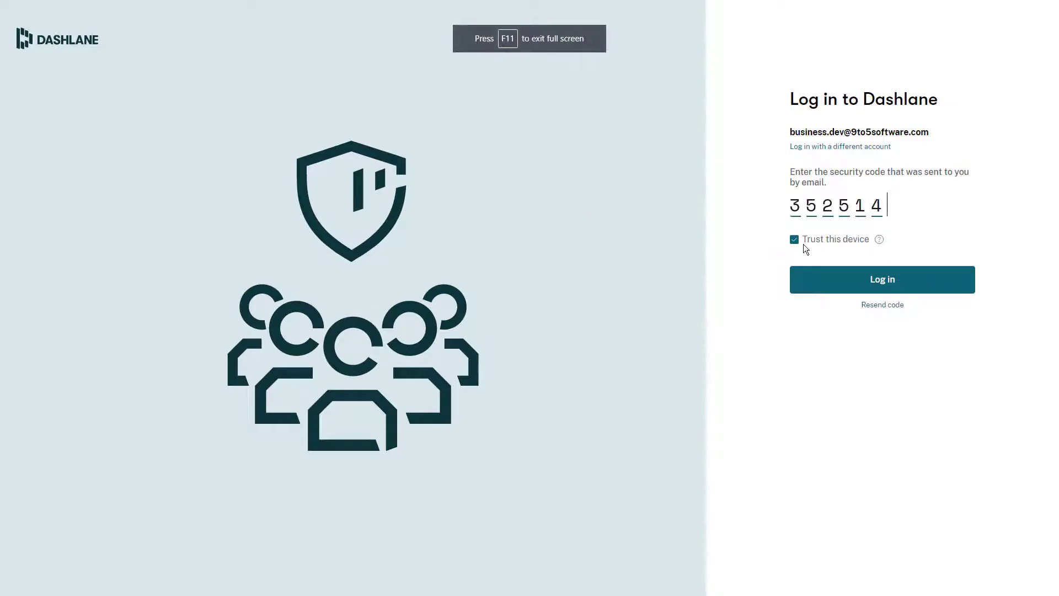
{"action": "left_click", "coordinate": [881, 279]}
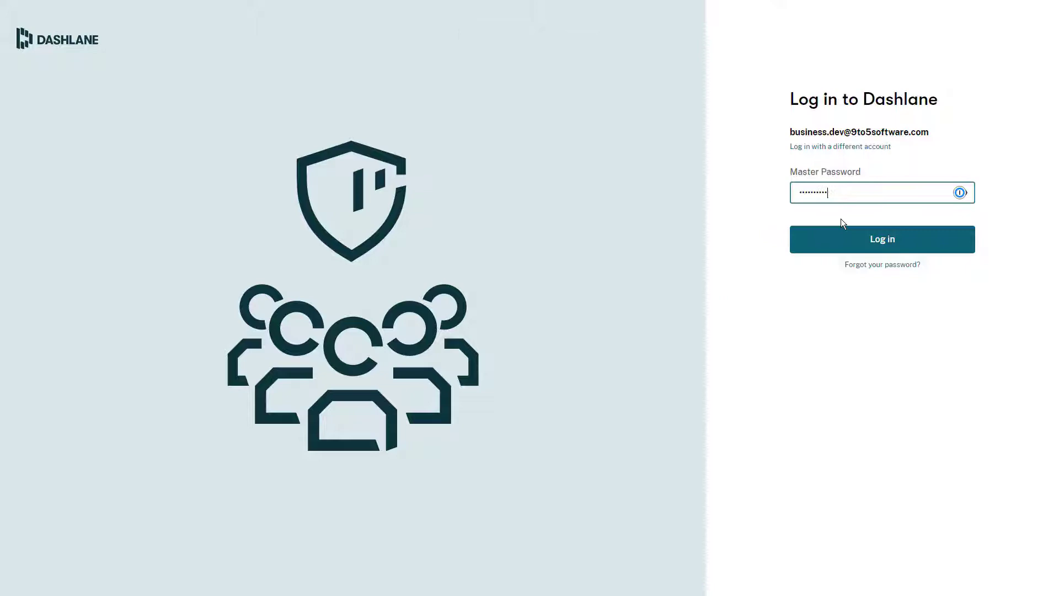
{"action": "left_click", "coordinate": [881, 238]}
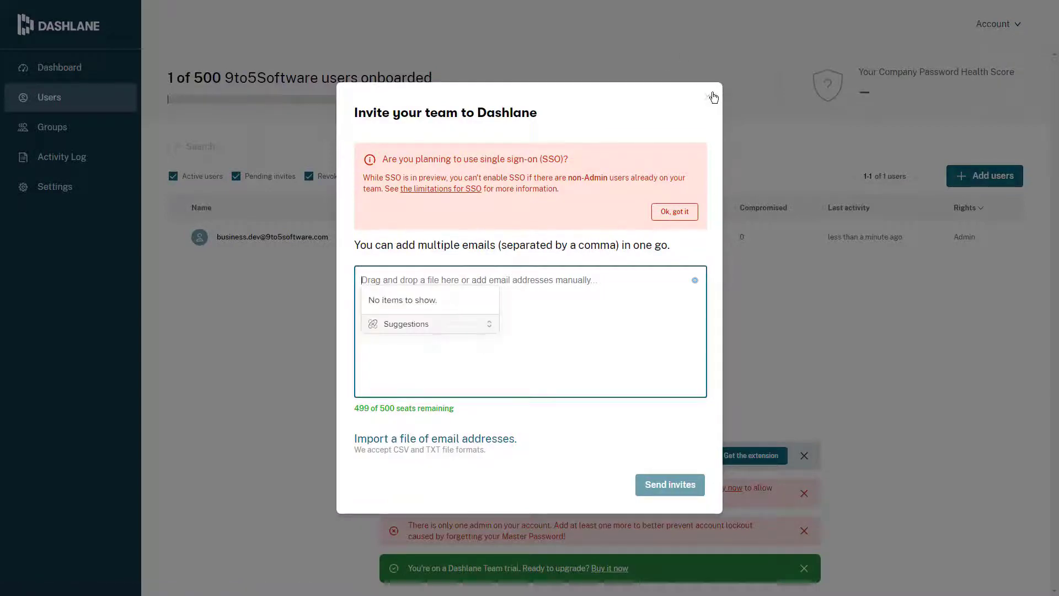
{"action": "left_click", "coordinate": [712, 97]}
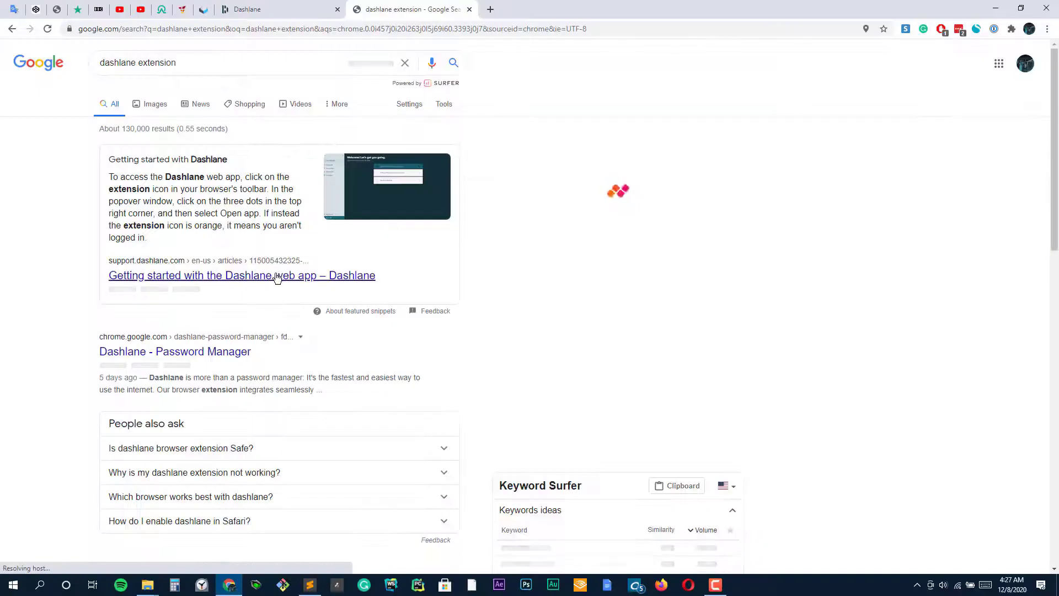
- Add the Dashlane - Password Manager extension from its Chrome Web Store listing, then go to 1Password's site
{"action": "left_click", "coordinate": [176, 351]}
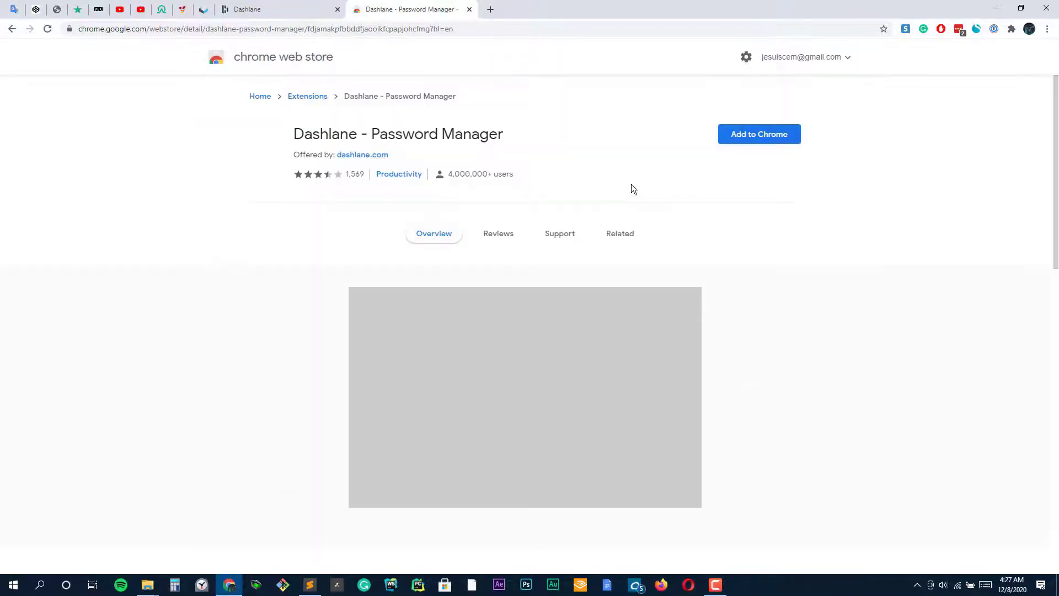
{"action": "left_click", "coordinate": [759, 134]}
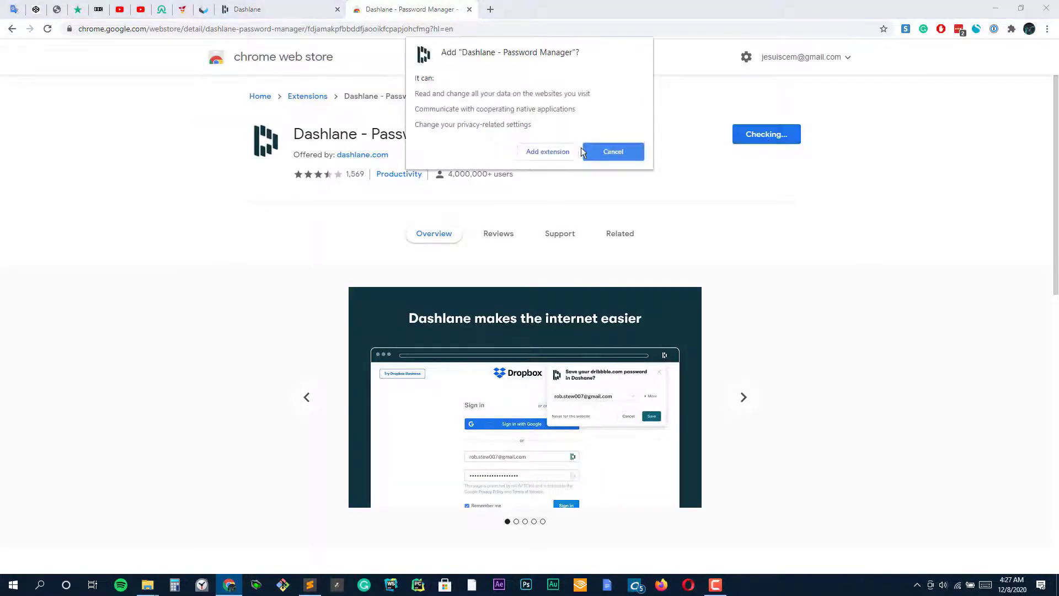
{"action": "left_click", "coordinate": [612, 151]}
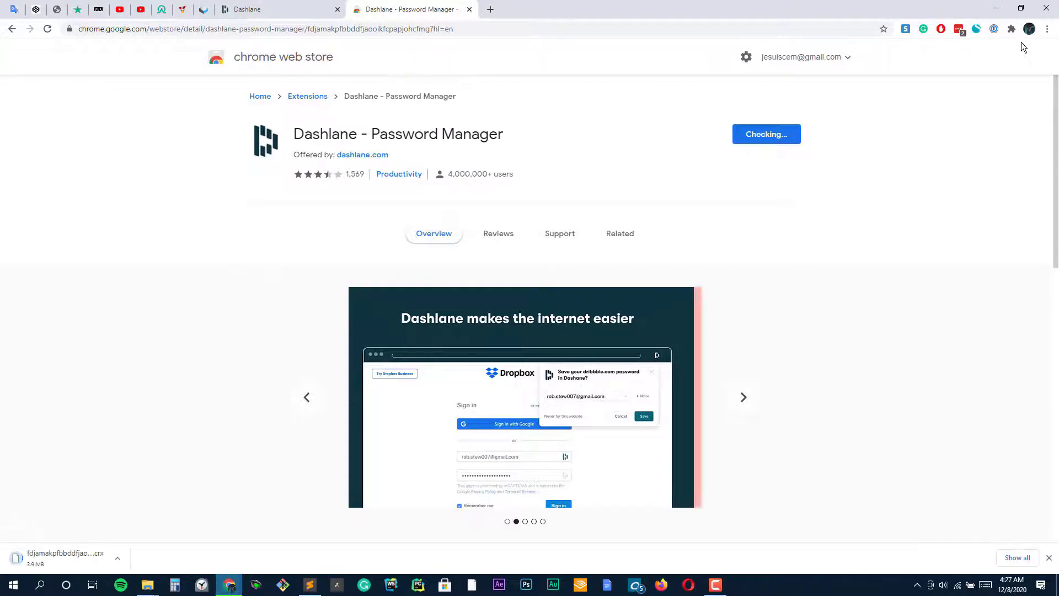
{"action": "left_click", "coordinate": [1011, 29]}
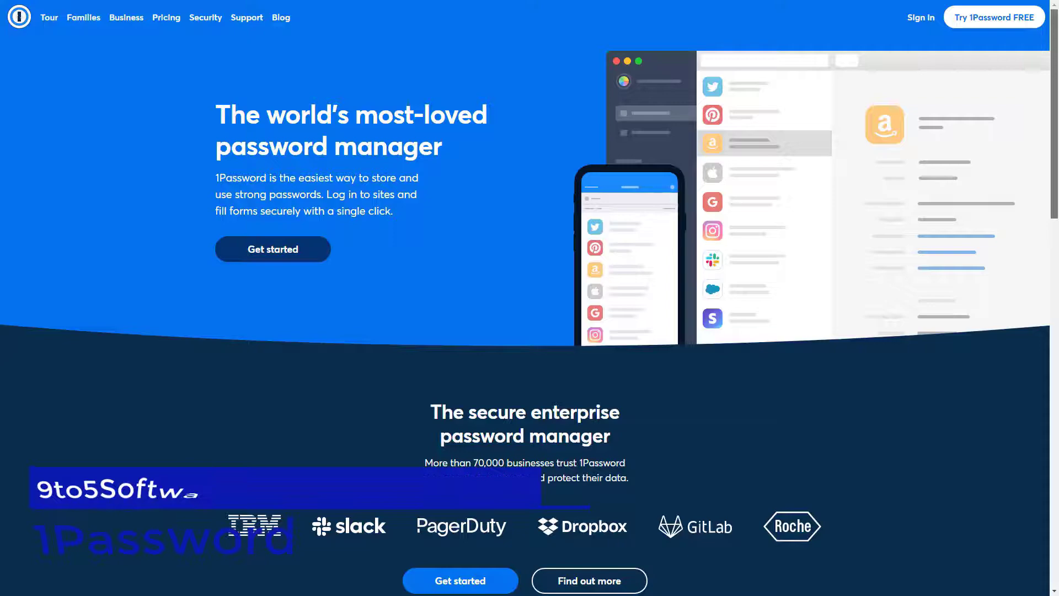
- Open 1Password Pricing, switch to Personal & Family, and scroll the included features and reviews
{"action": "scroll", "scroll_direction": "down", "scroll_amount": 3}
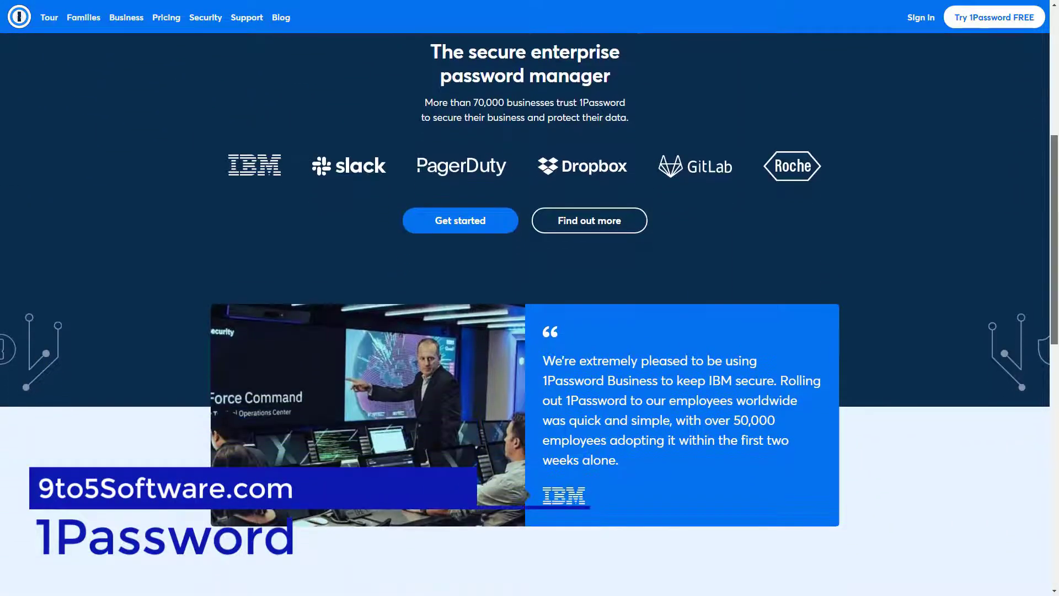
{"action": "scroll", "scroll_direction": "down", "scroll_amount": 3}
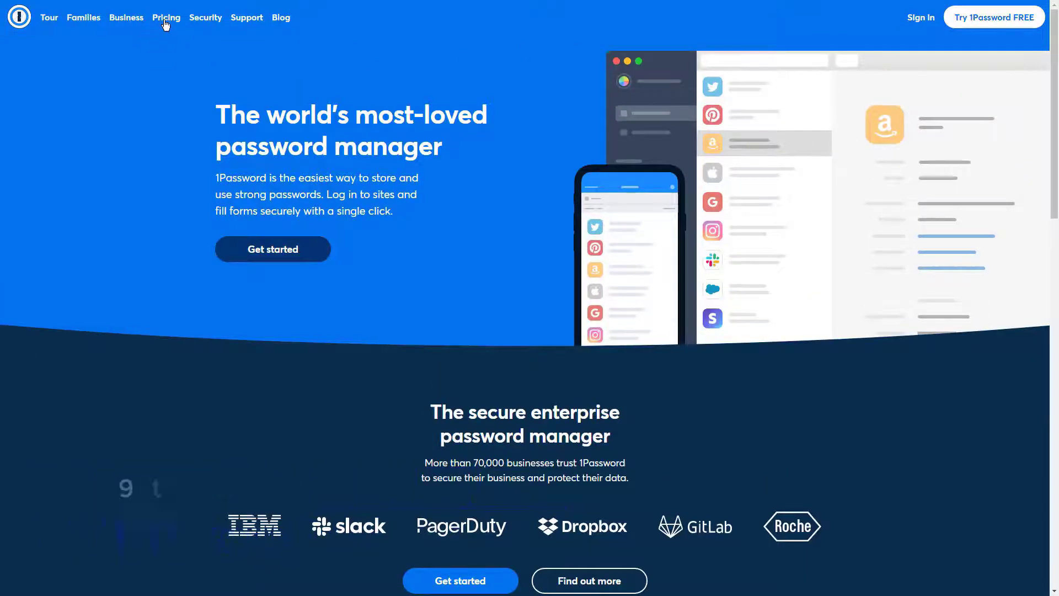
{"action": "left_click", "coordinate": [166, 16]}
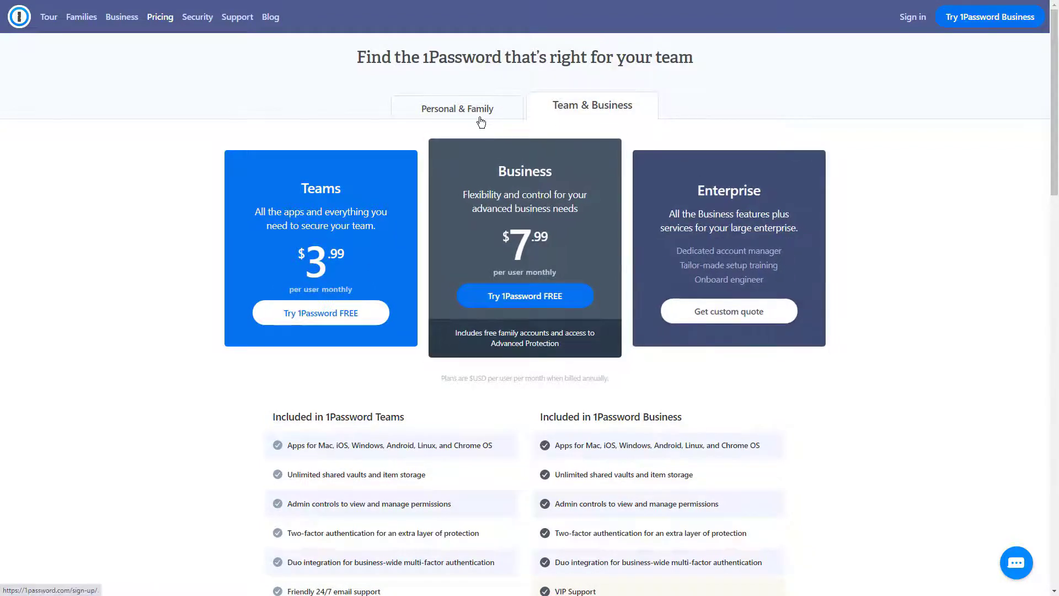
{"action": "left_click", "coordinate": [457, 108]}
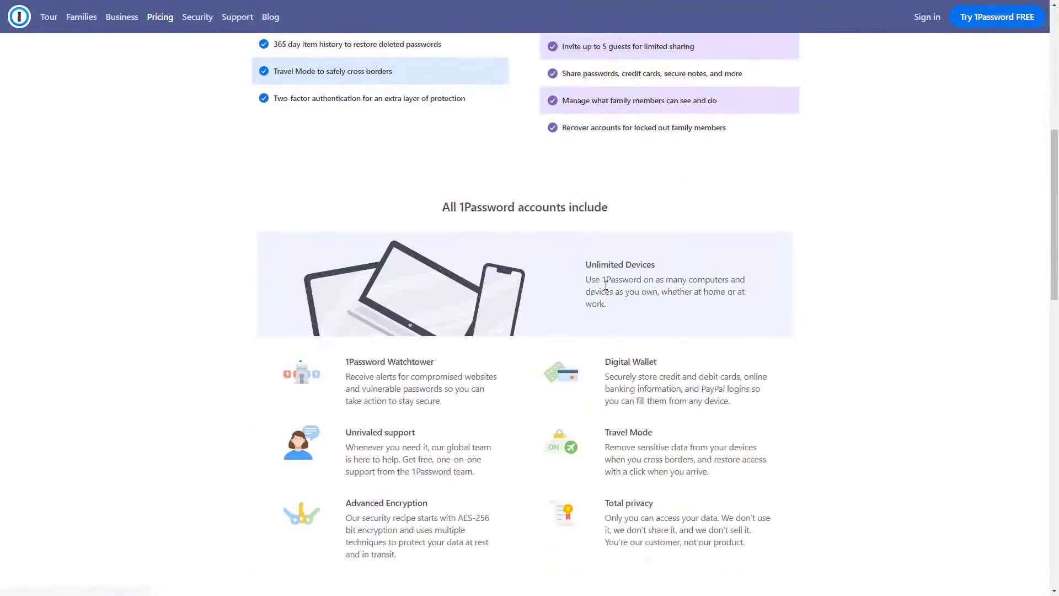
{"action": "scroll", "scroll_direction": "down", "scroll_amount": 3}
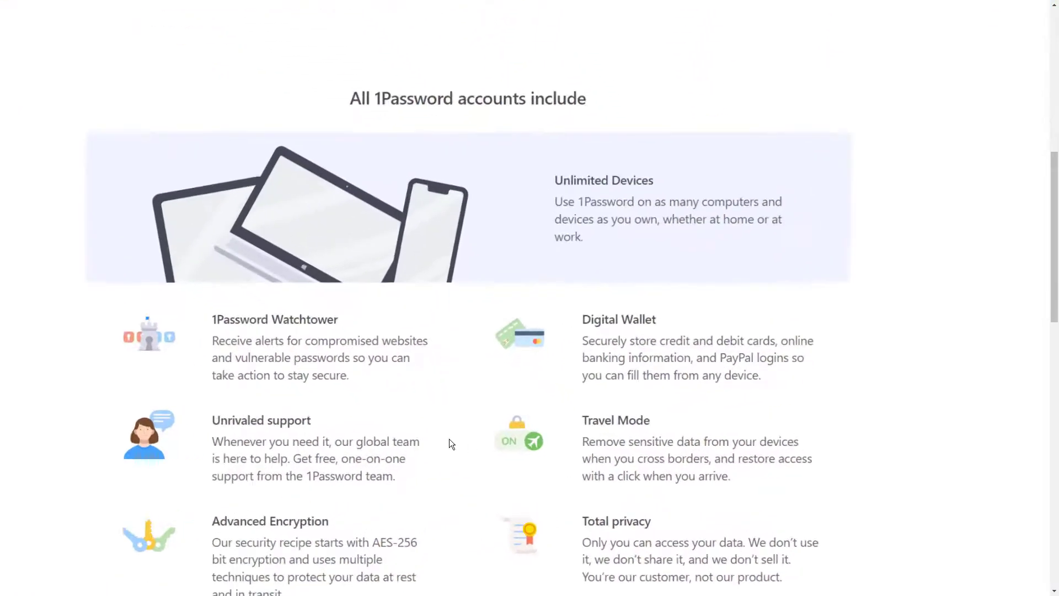
{"action": "scroll", "scroll_direction": "down", "scroll_amount": 3}
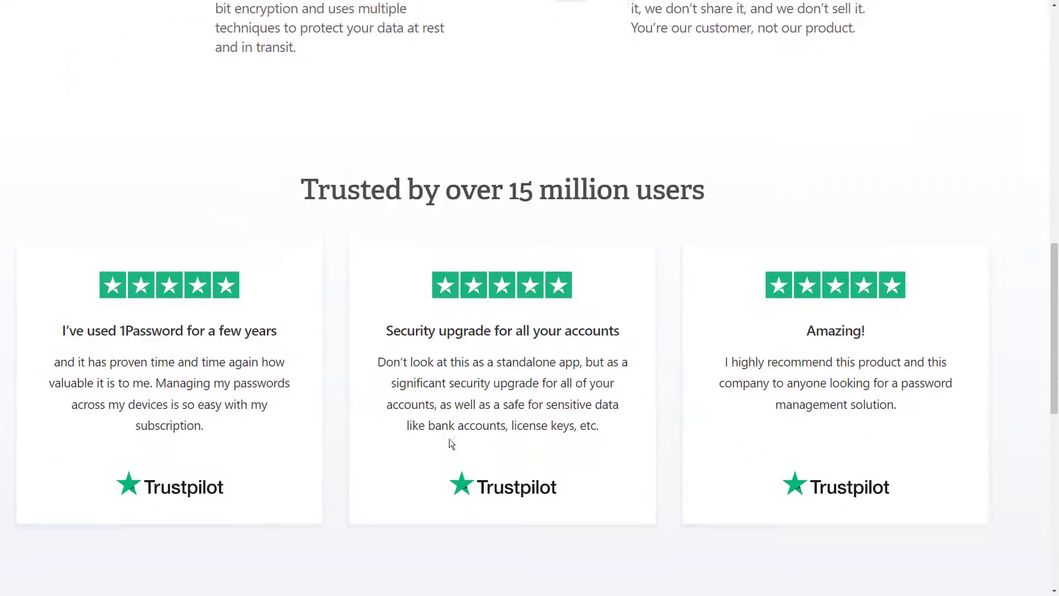
{"action": "scroll", "scroll_direction": "down", "scroll_amount": 3}
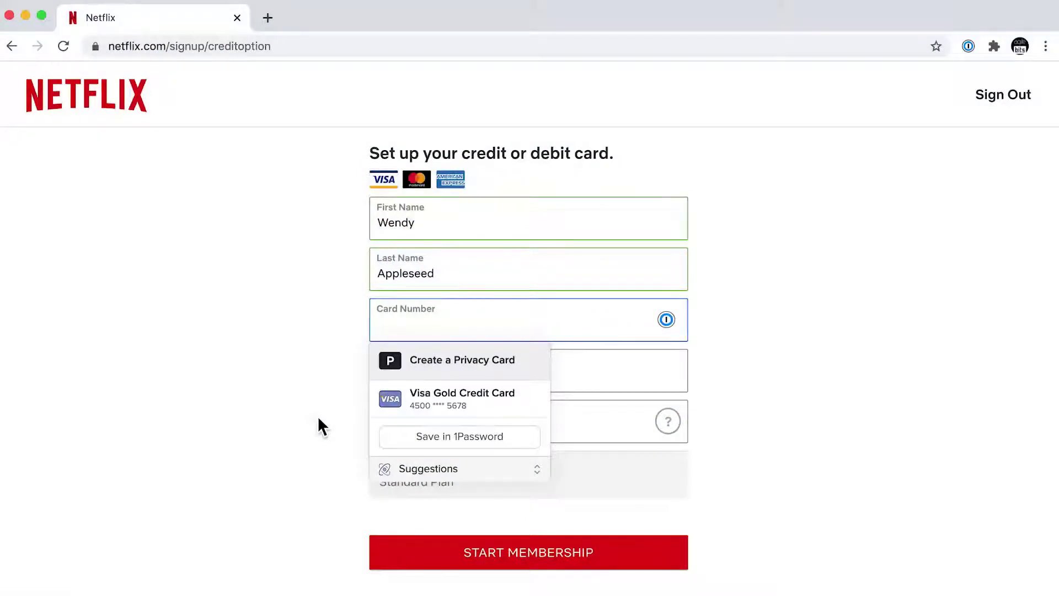
- Create a 'Netflix card' Privacy Card with a 12.99 Monthly spending limit and fill the Netflix payment form with it
{"action": "left_click", "coordinate": [462, 360]}
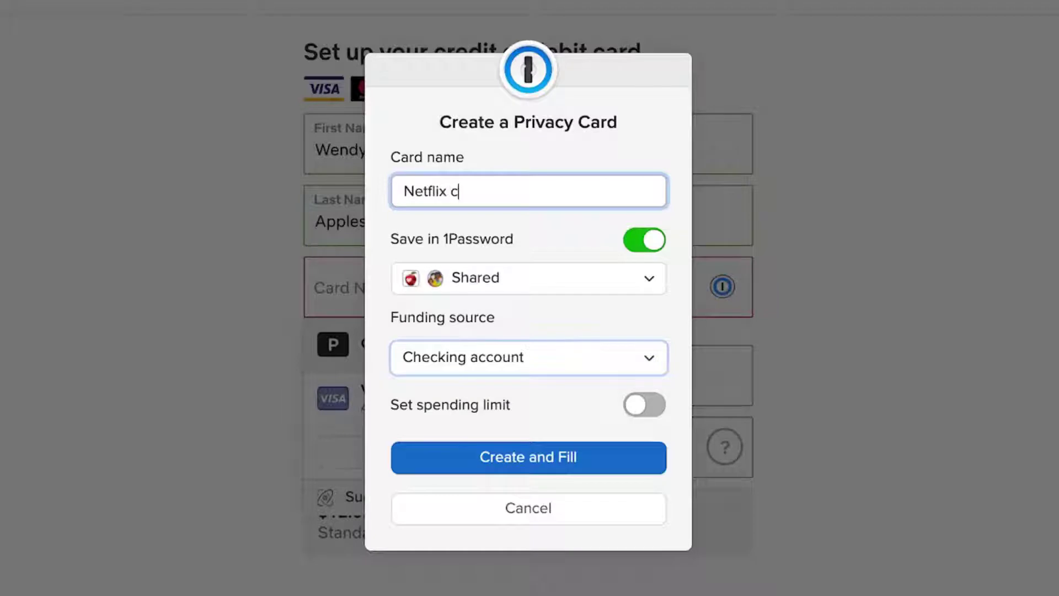
{"action": "type", "text": "ard"}
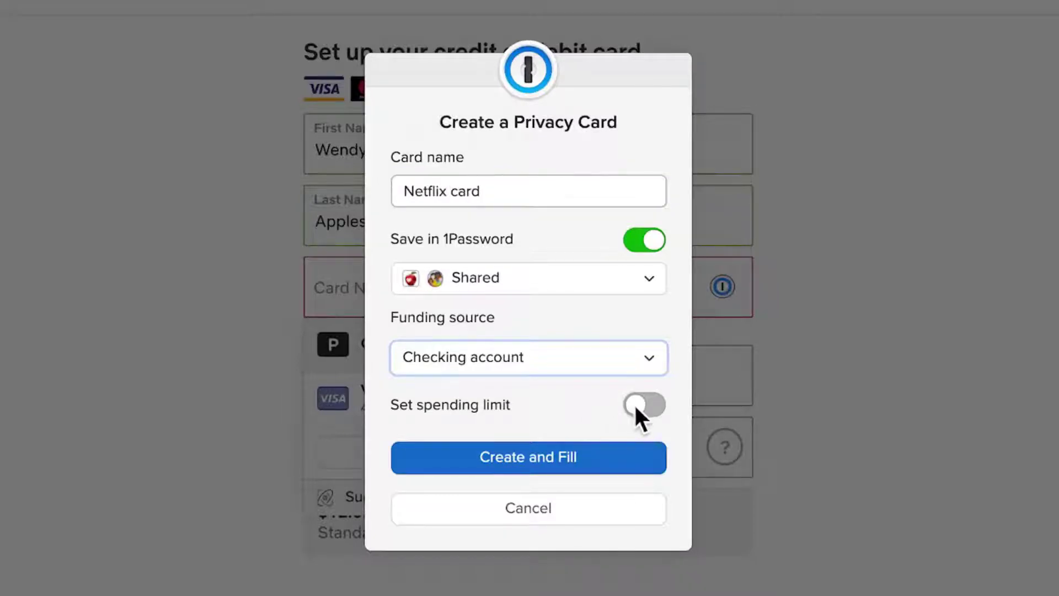
{"action": "left_click", "coordinate": [642, 403]}
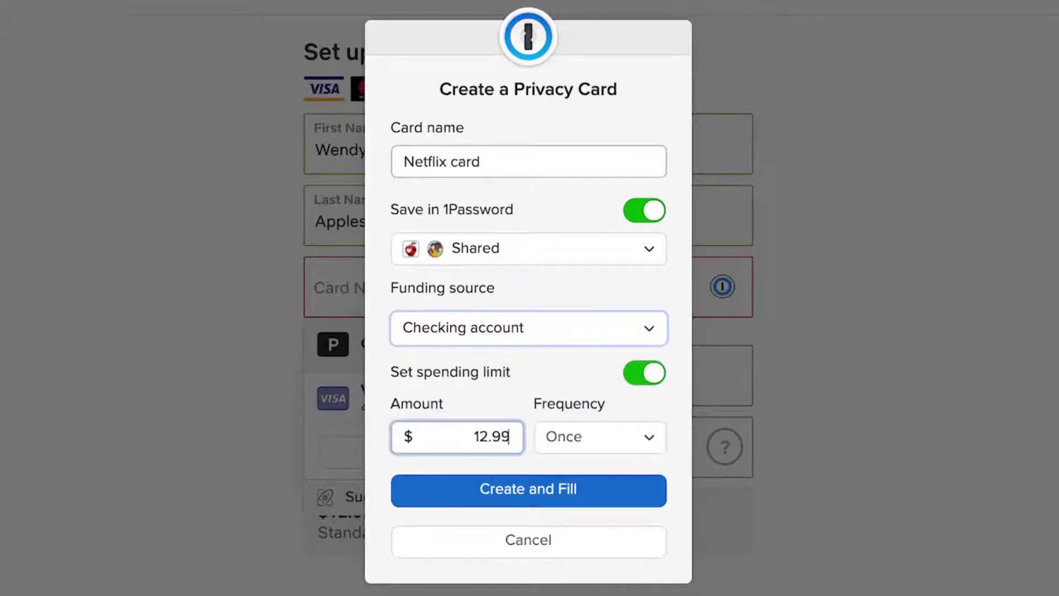
{"action": "left_click", "coordinate": [597, 437]}
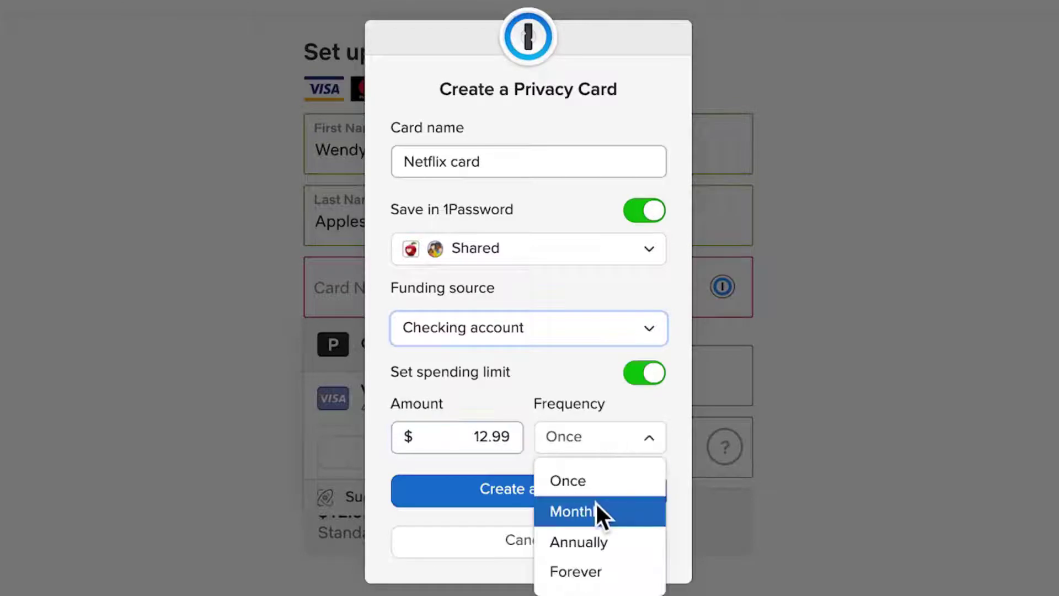
{"action": "left_click", "coordinate": [576, 510]}
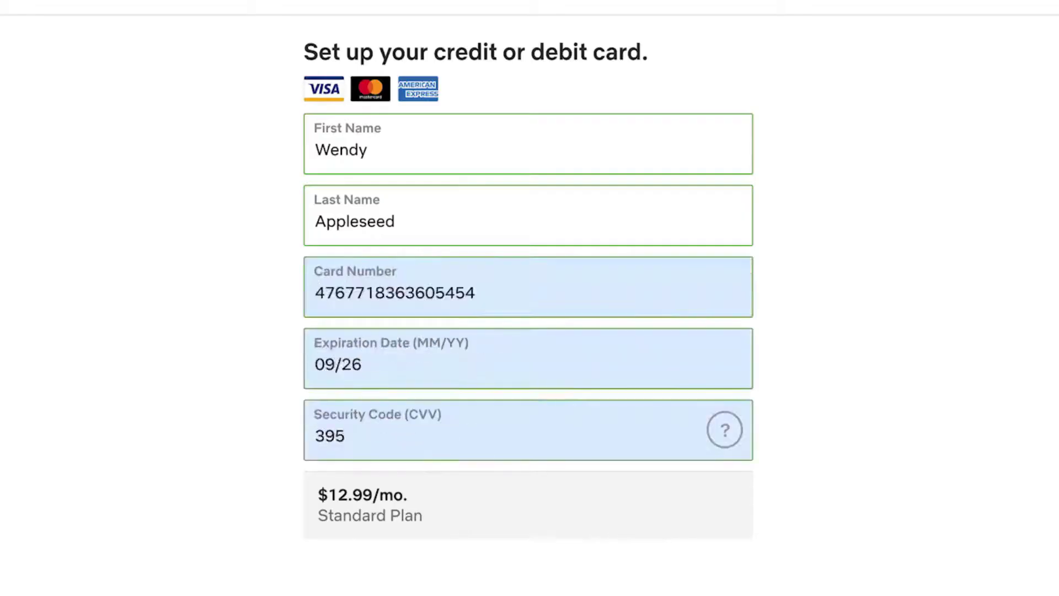
{"action": "left_click", "coordinate": [1001, 24]}
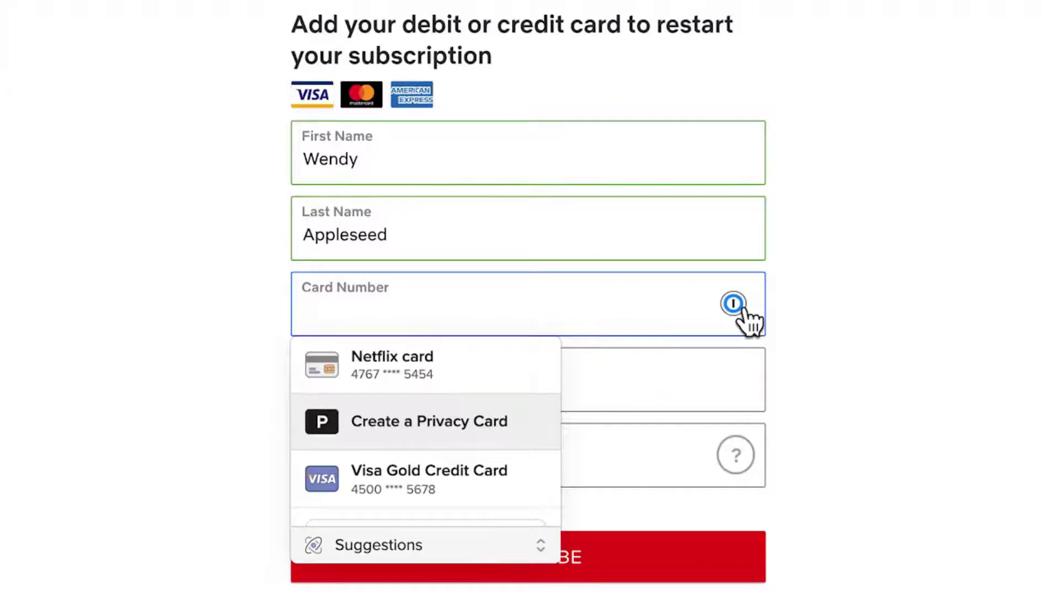
{"action": "left_click", "coordinate": [392, 365]}
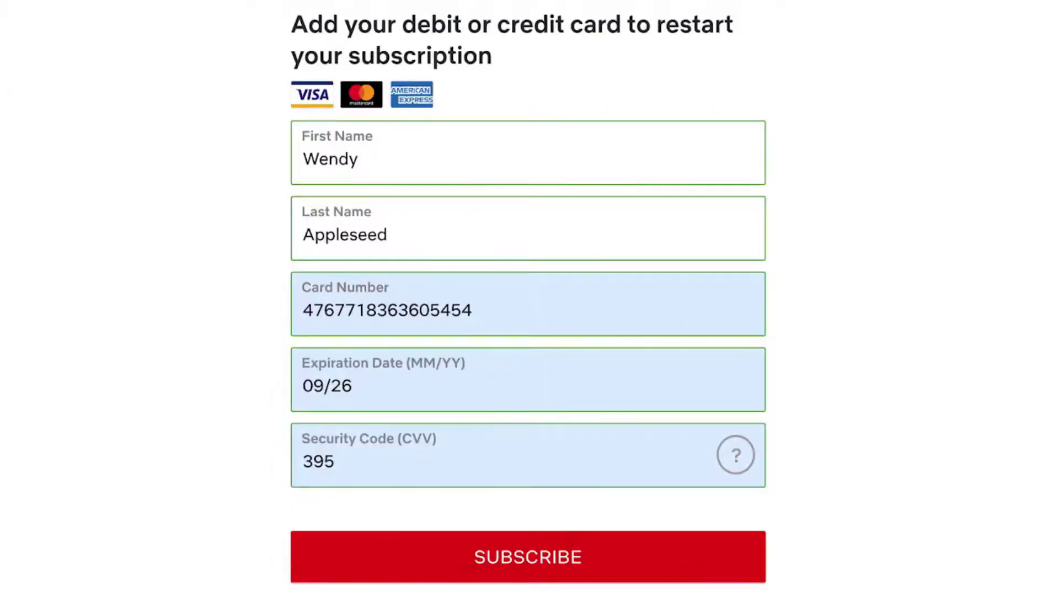
{"action": "left_click", "coordinate": [527, 556]}
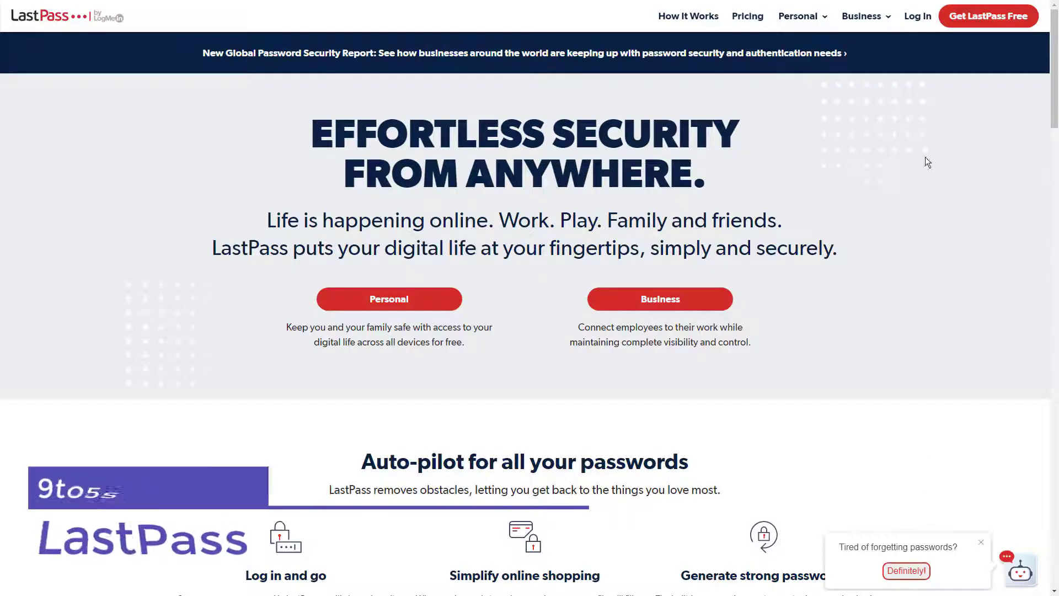
- Scroll the LastPass homepage to the plans showing Free €0, Premium €2.90 and Families €3.90
{"action": "scroll", "scroll_direction": "down", "scroll_amount": 3}
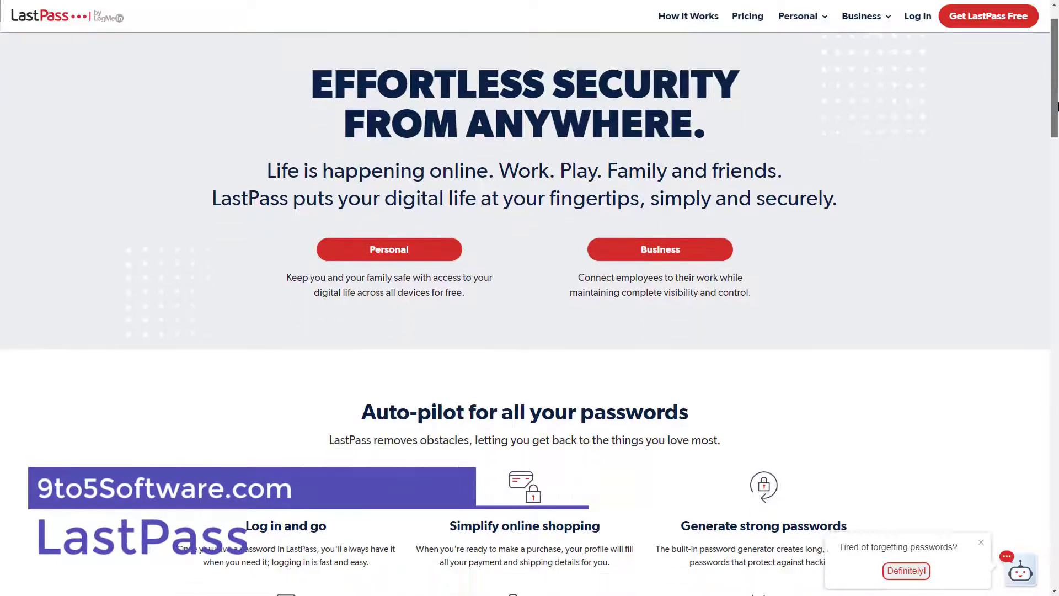
{"action": "scroll", "scroll_direction": "down", "scroll_amount": 3}
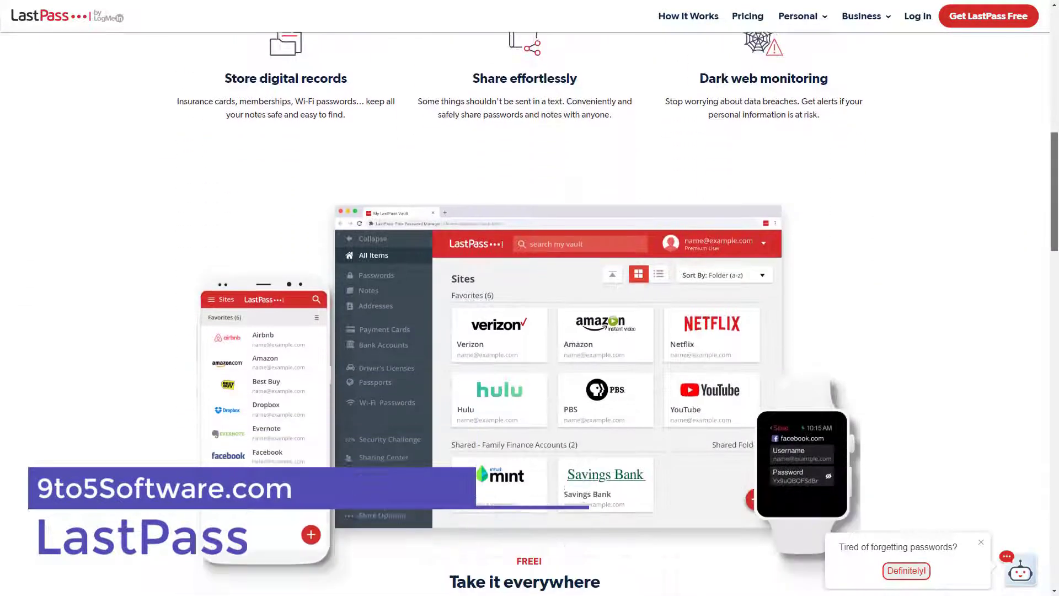
{"action": "scroll", "scroll_direction": "down", "scroll_amount": 3}
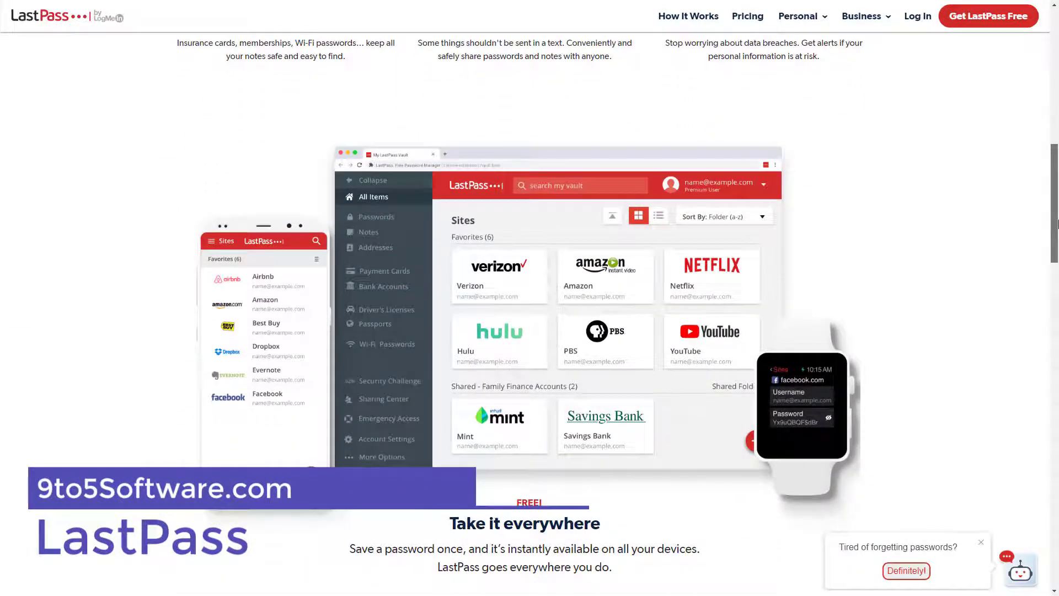
{"action": "scroll", "scroll_direction": "down", "scroll_amount": 3}
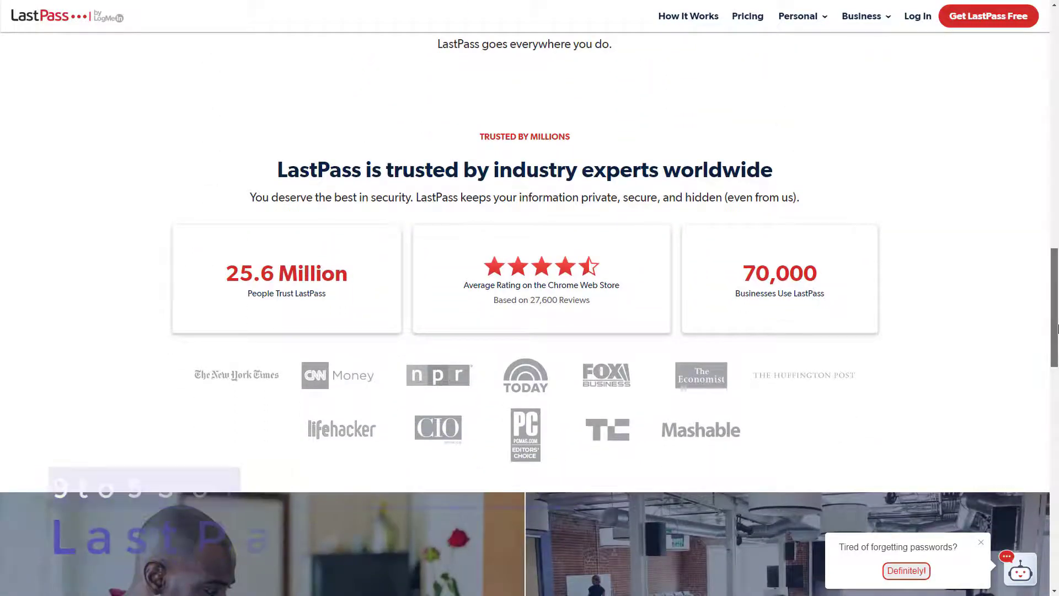
{"action": "scroll", "scroll_direction": "down", "scroll_amount": 3}
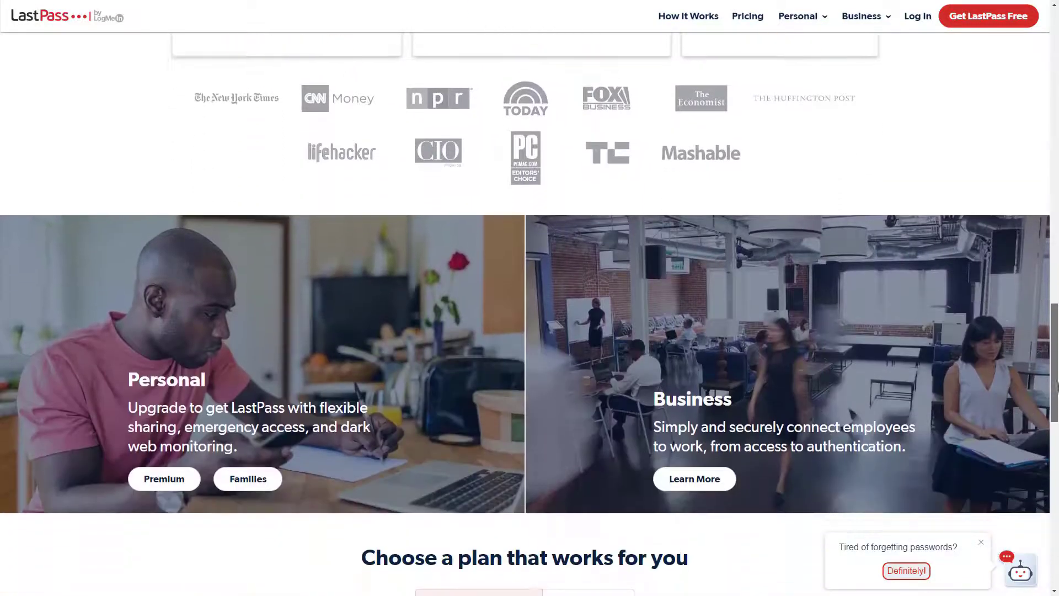
{"action": "scroll", "scroll_direction": "down", "scroll_amount": 3}
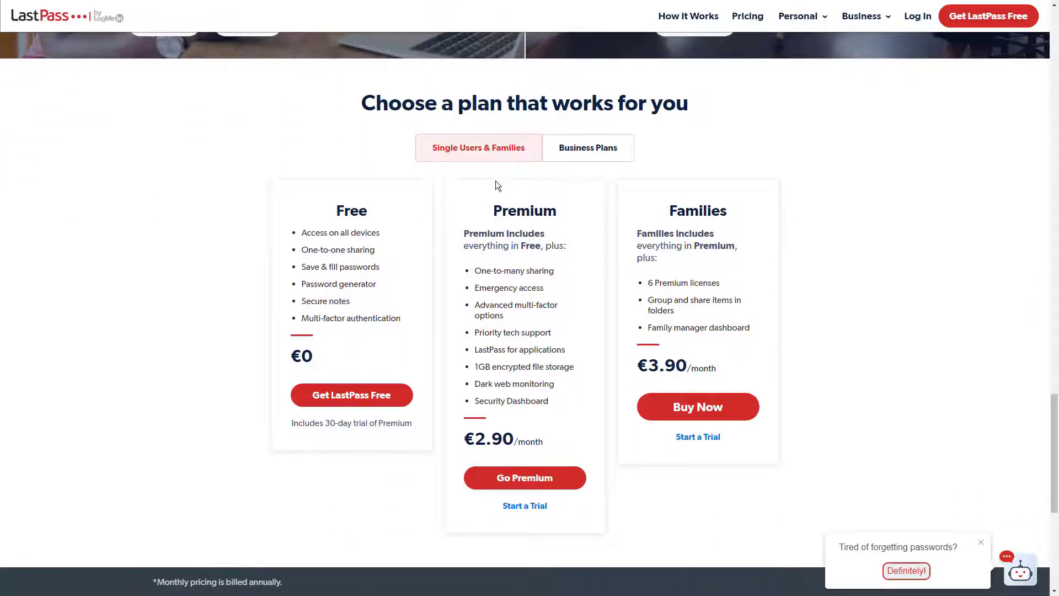
- Choose Get LastPass Free to reach the Create an account page
{"action": "left_click_drag", "start_coordinate": [302, 233], "coordinate": [378, 249]}
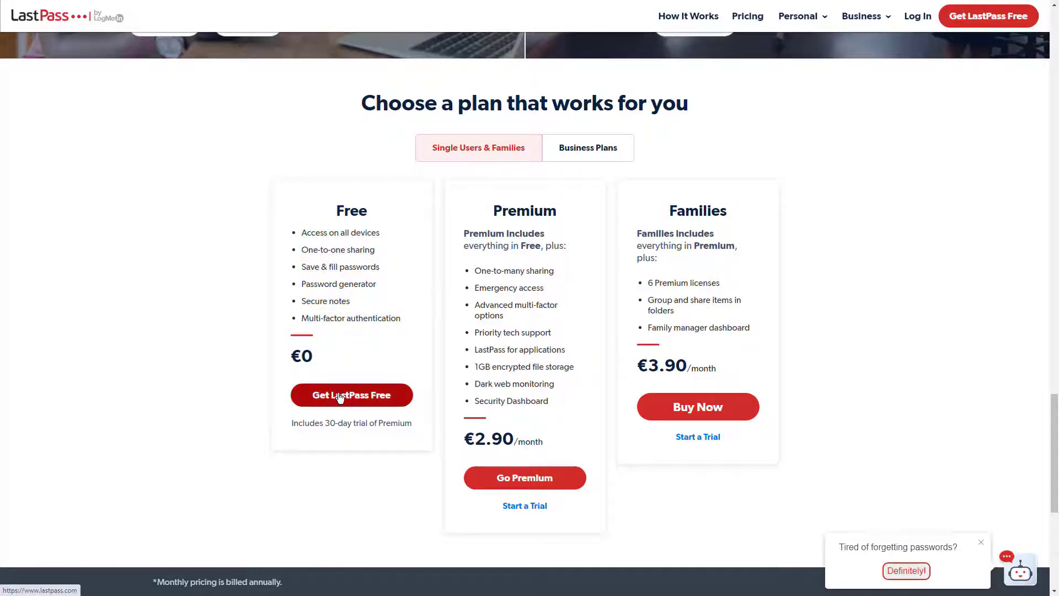
{"action": "left_click", "coordinate": [351, 395]}
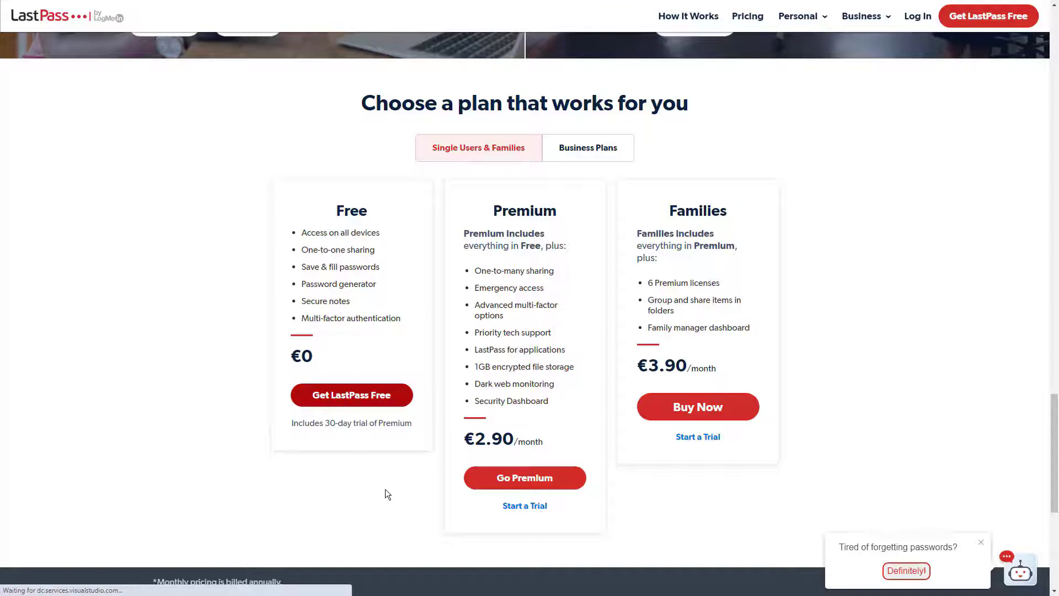
{"action": "mouse_move", "coordinate": [383, 446]}
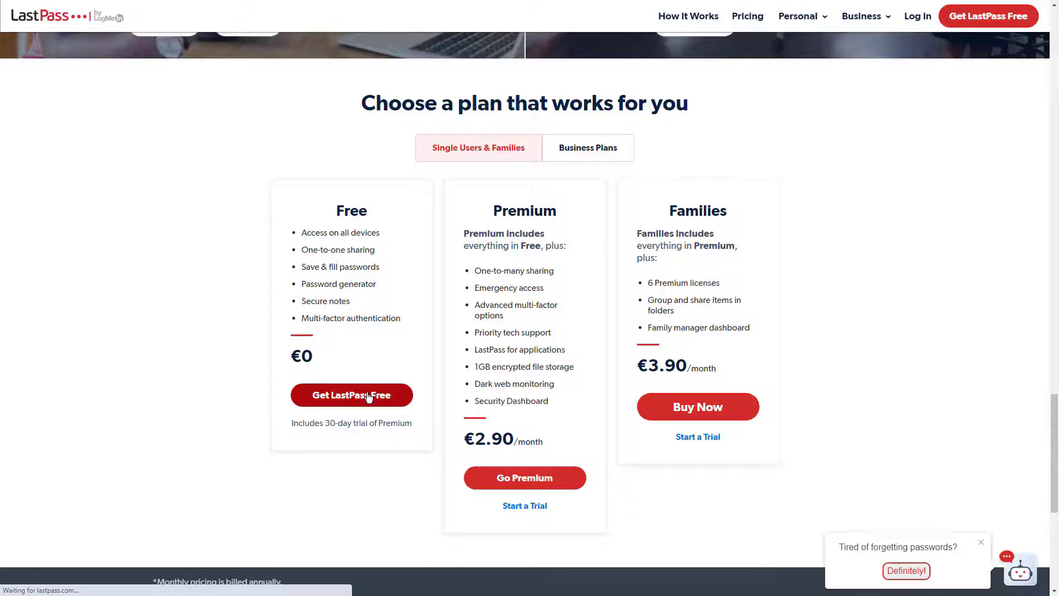
{"action": "left_click", "coordinate": [351, 394]}
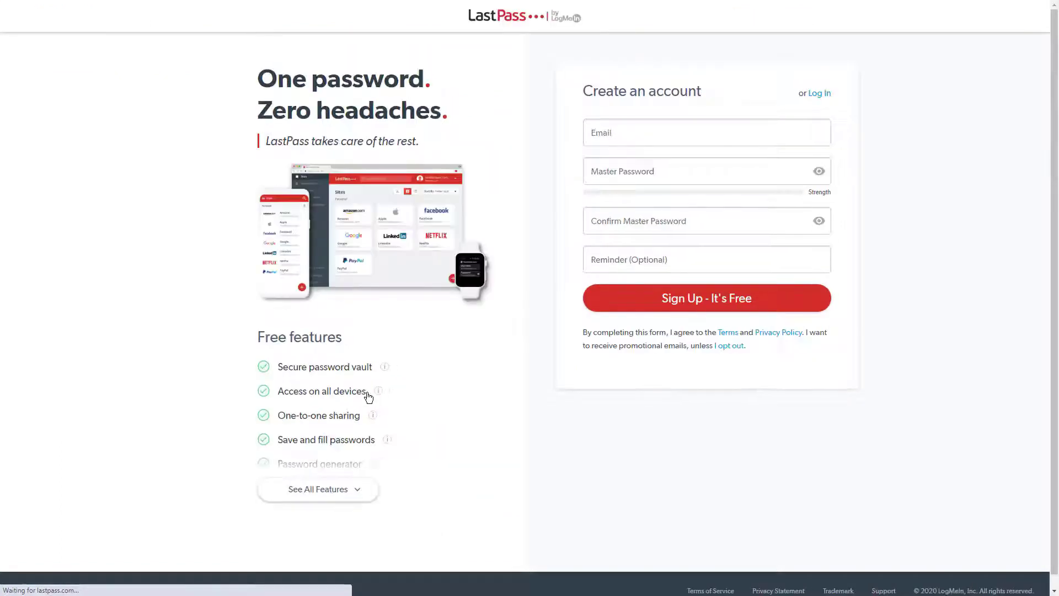
- Switch to Log In and sign in to the existing LastPass account with email and master password
{"action": "left_click", "coordinate": [821, 93]}
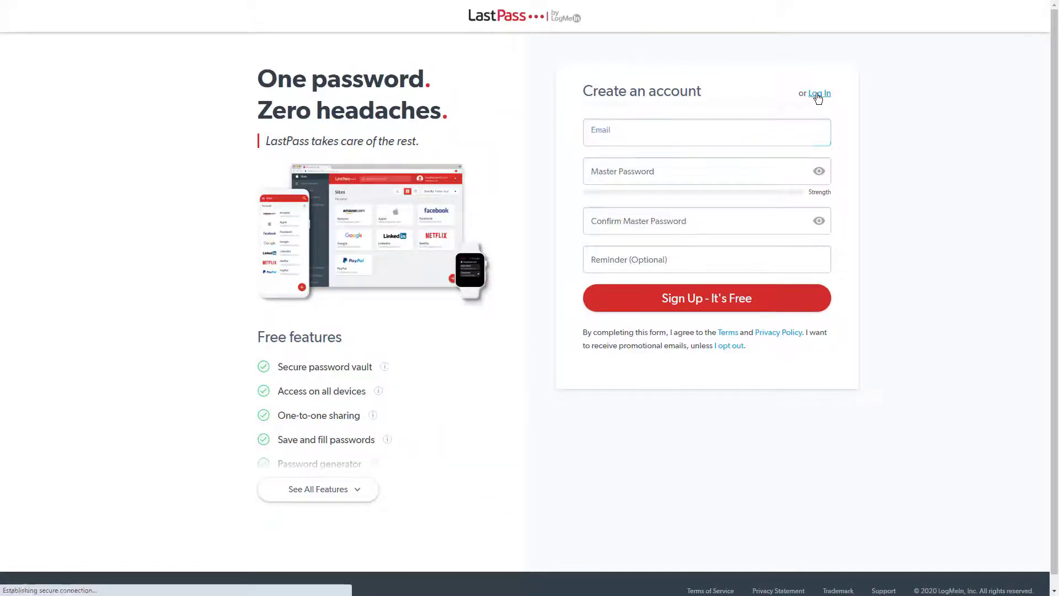
{"action": "left_click", "coordinate": [817, 93]}
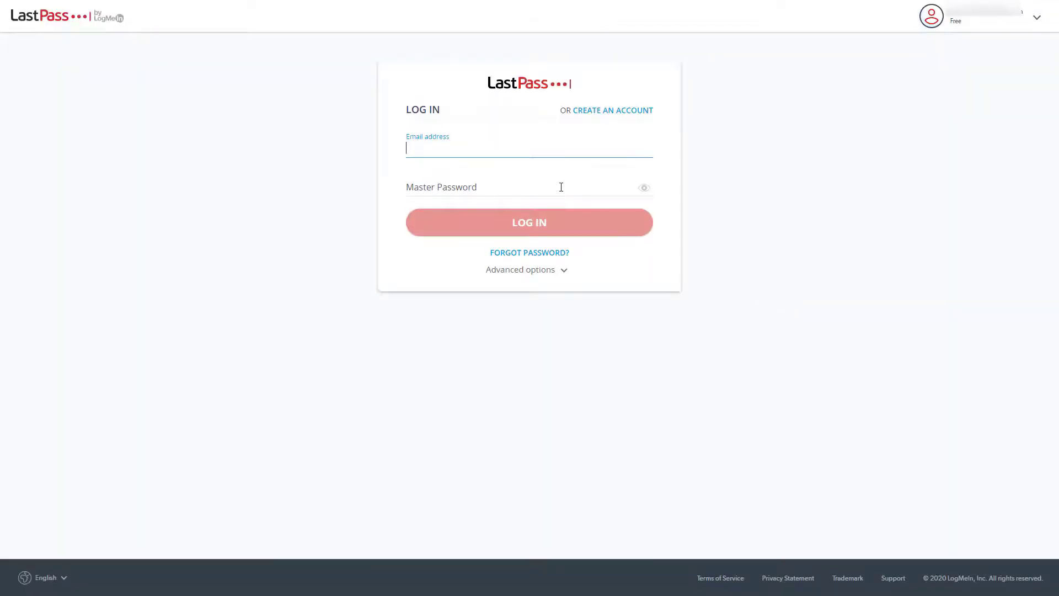
{"action": "left_click", "coordinate": [529, 149]}
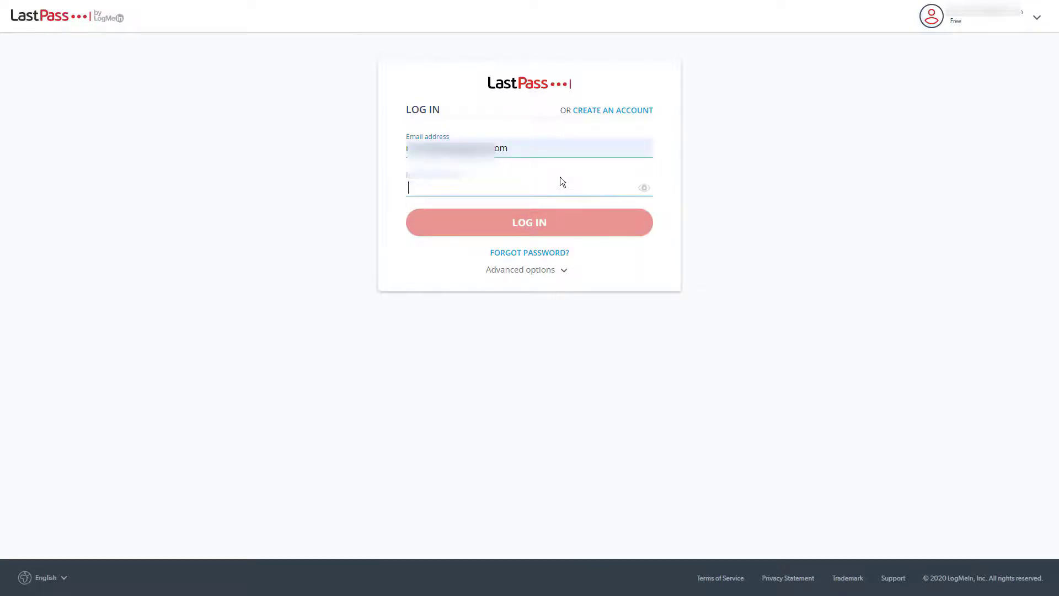
{"action": "type", "text": "password"}
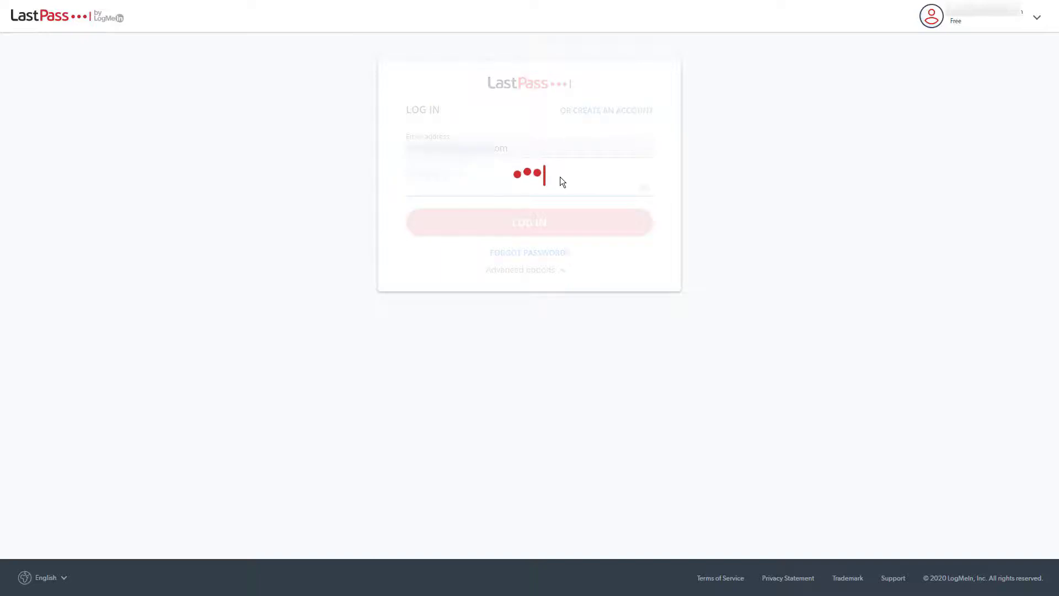
{"action": "left_click", "coordinate": [529, 221]}
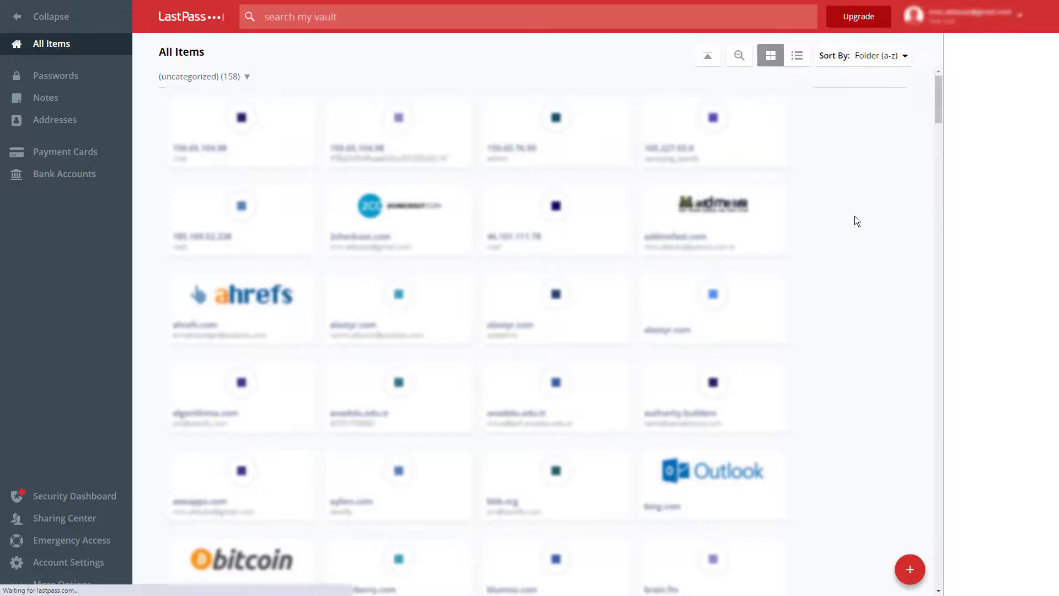
{"action": "scroll", "scroll_direction": "down", "scroll_amount": 3}
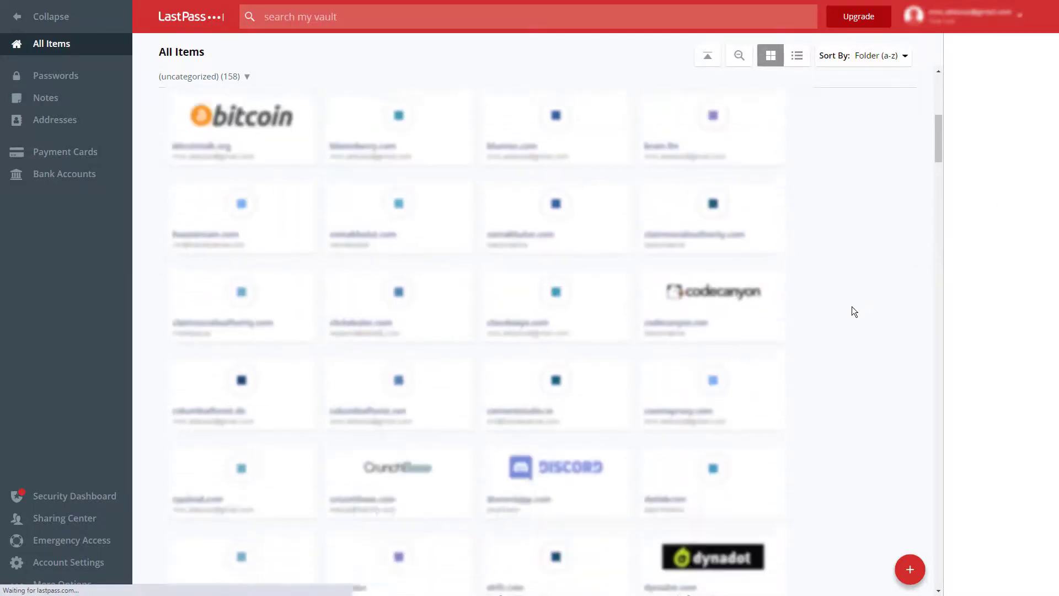
{"action": "scroll", "scroll_direction": "down", "scroll_amount": 3}
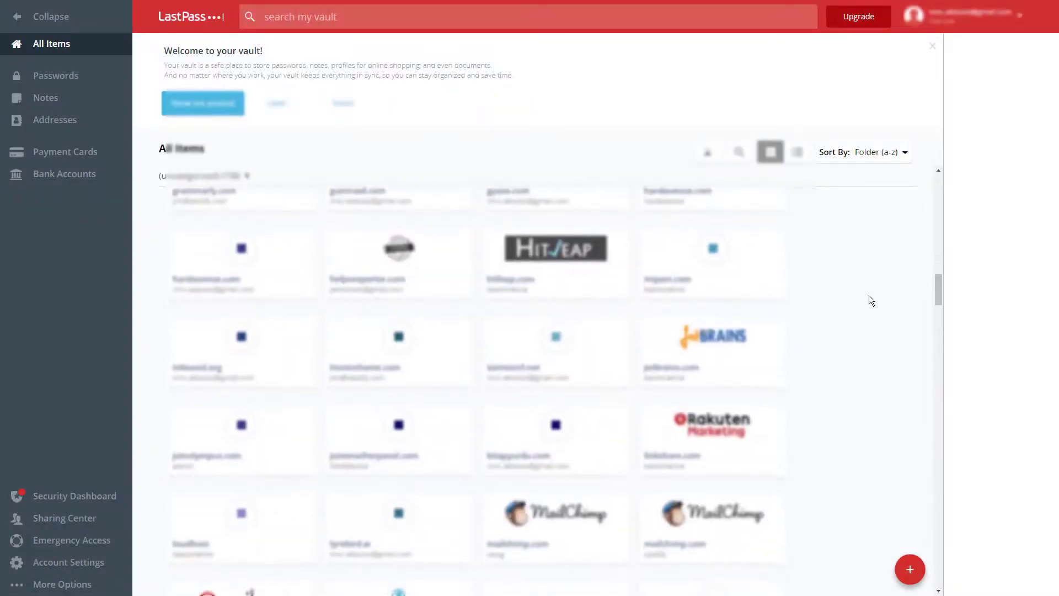
{"action": "scroll", "scroll_direction": "down", "scroll_amount": 3}
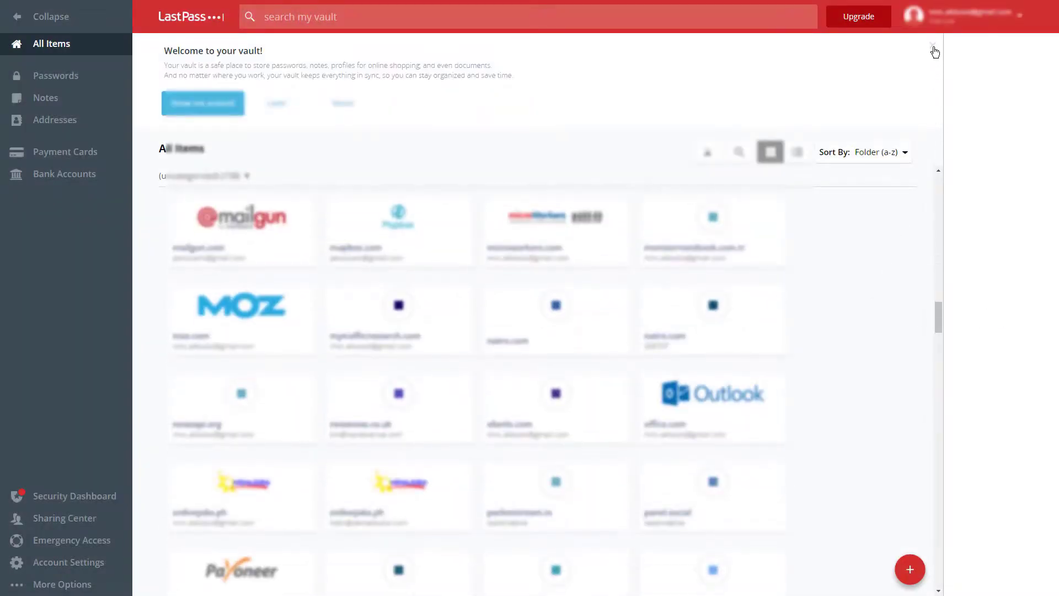
{"action": "scroll", "scroll_direction": "down", "scroll_amount": 3}
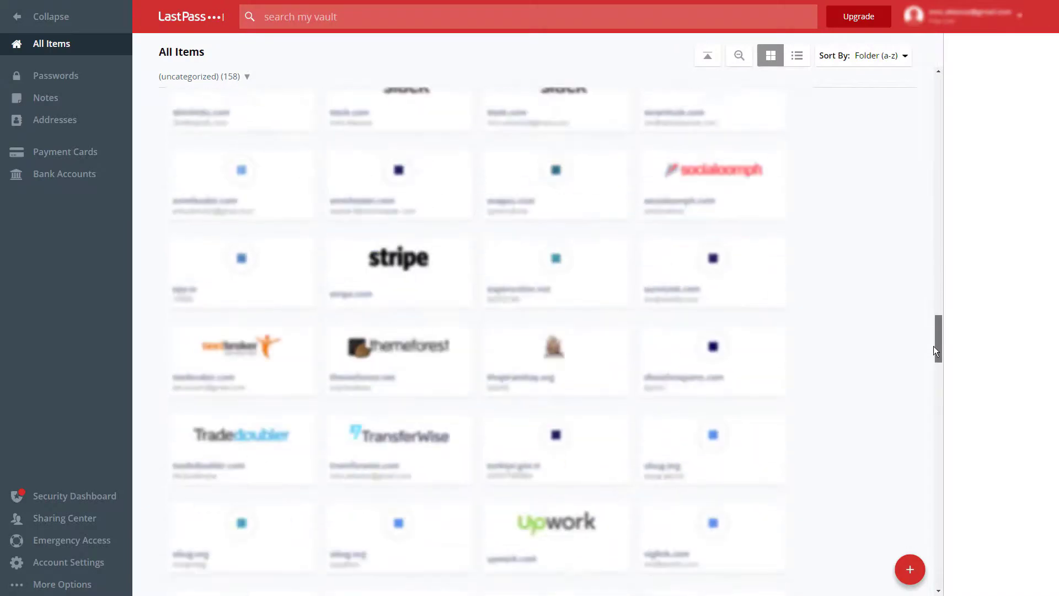
{"action": "scroll", "scroll_direction": "down", "scroll_amount": 3}
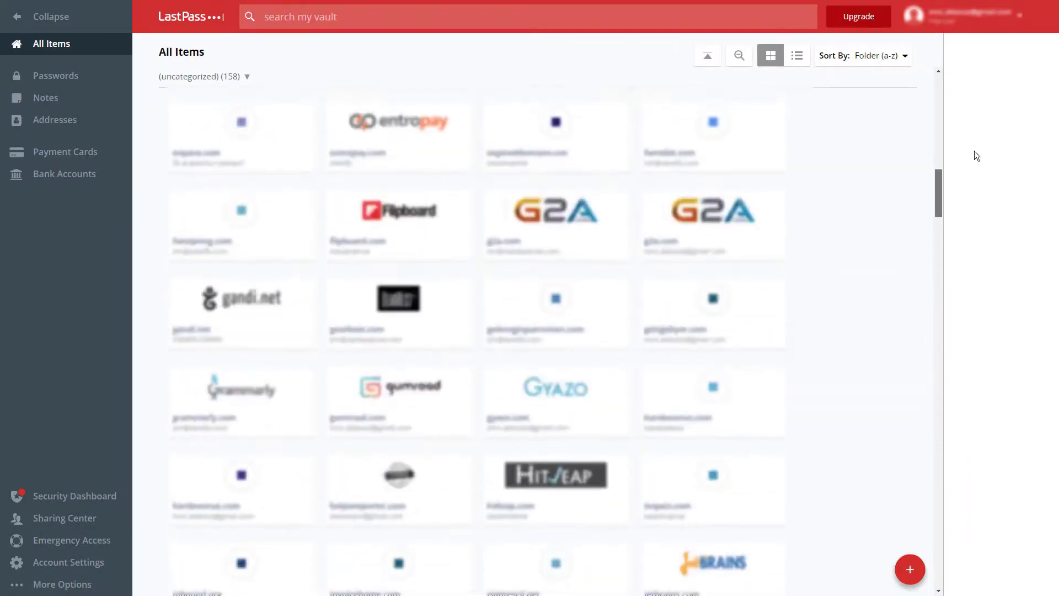
{"action": "left_click", "coordinate": [55, 75]}
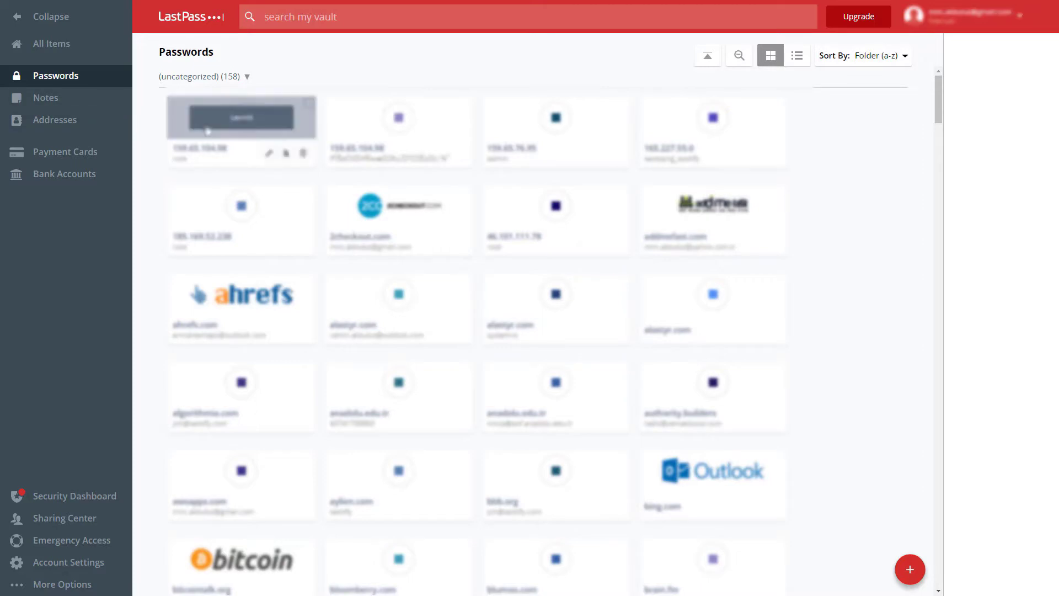
- Browse the vault's Notes, Addresses and Bank Accounts categories, each showing no items
{"action": "left_click", "coordinate": [45, 97]}
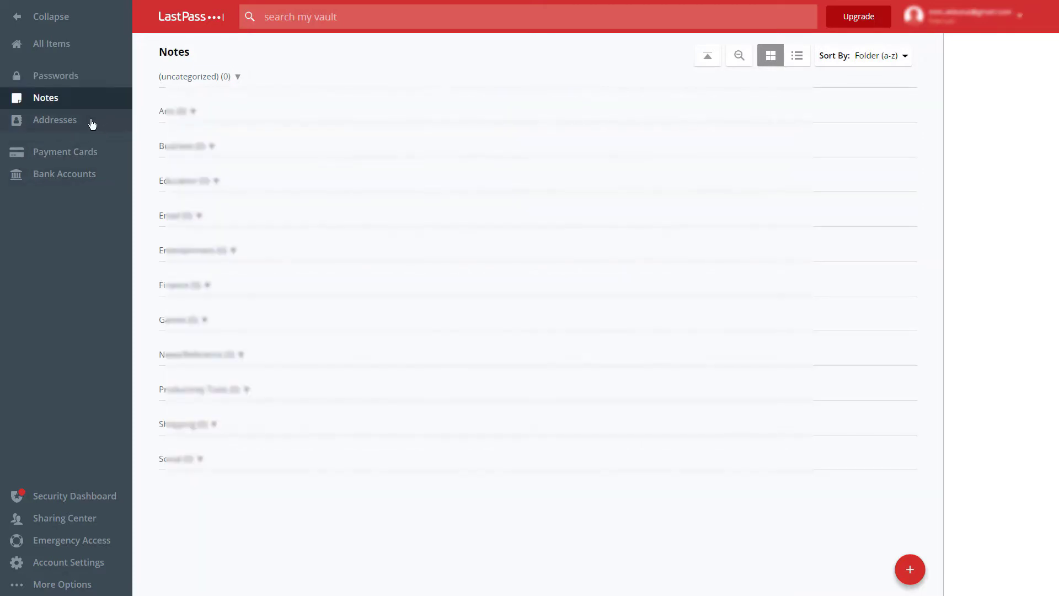
{"action": "left_click", "coordinate": [55, 119]}
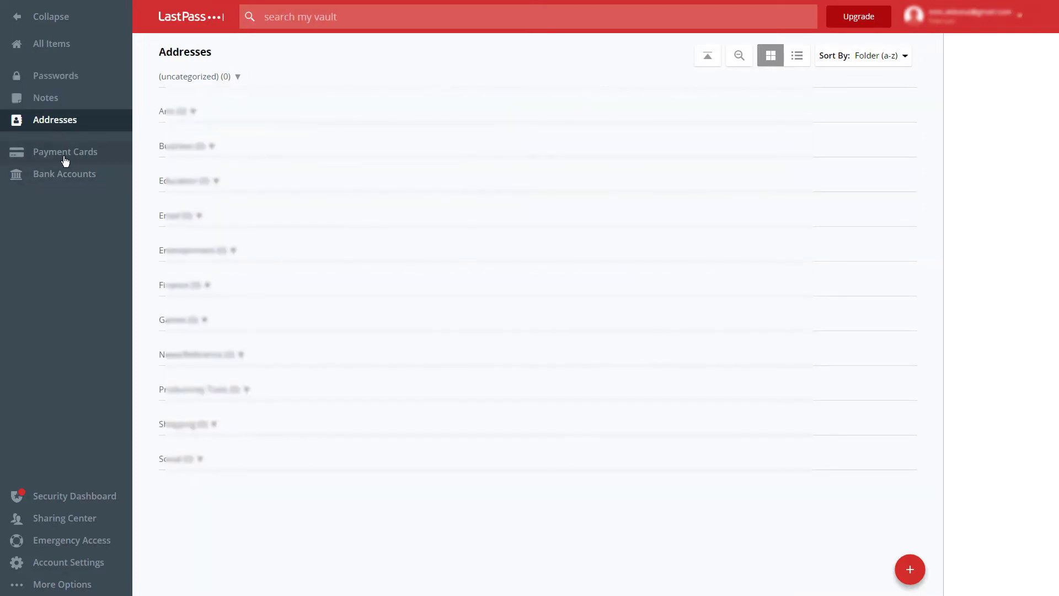
{"action": "left_click", "coordinate": [64, 173]}
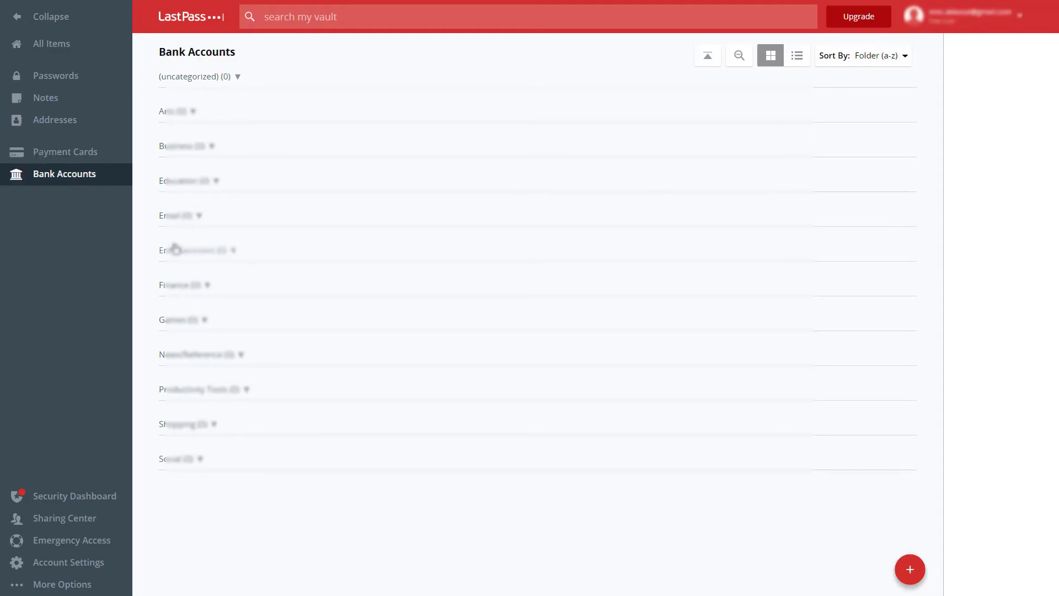